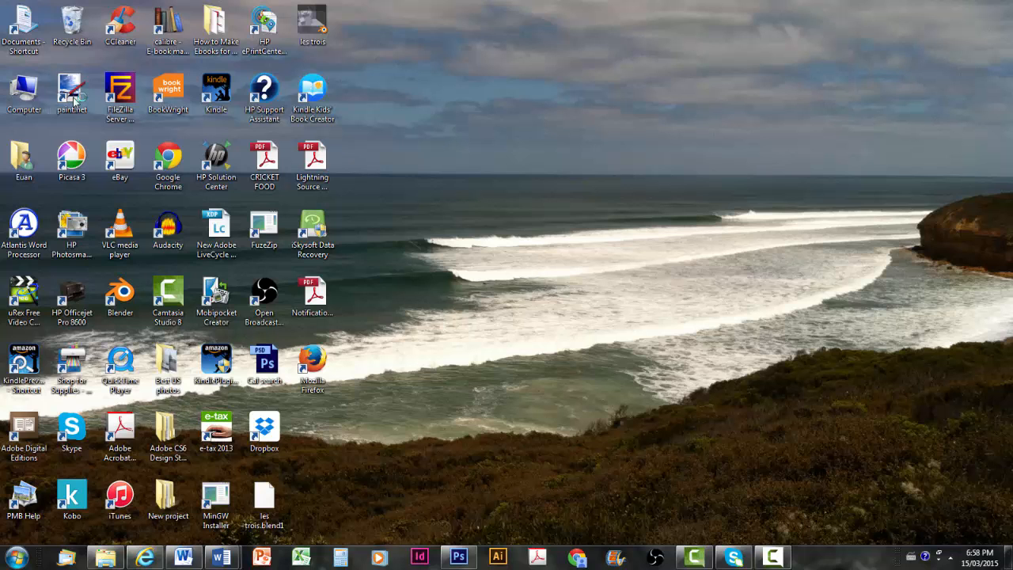
Step: Launch Paint.NET from the desktop shortcut with a new blank image
double_click(71, 91)
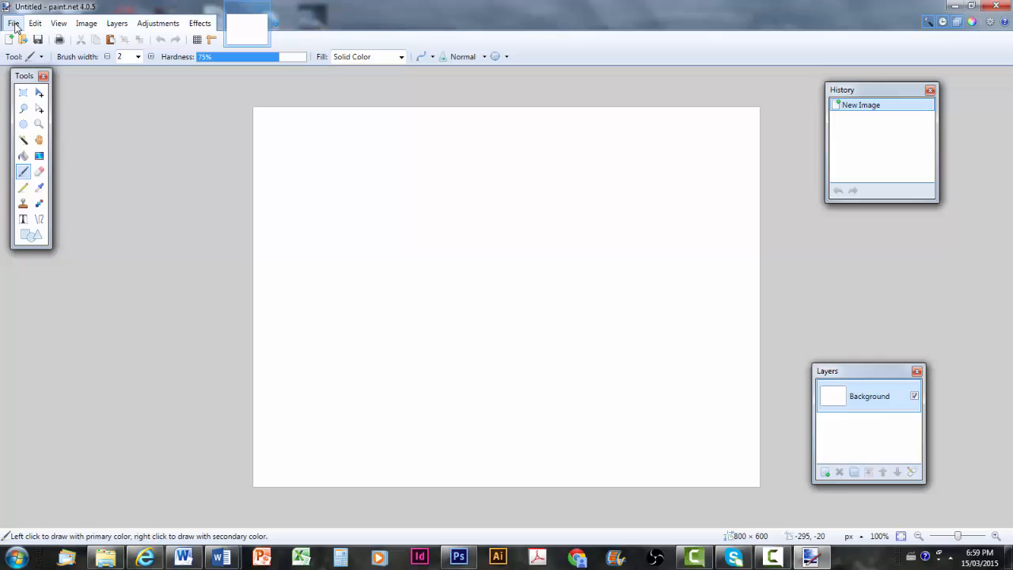
Step: Open the Bondi lifeguard surf photo JPG from the Documents library
click(12, 22)
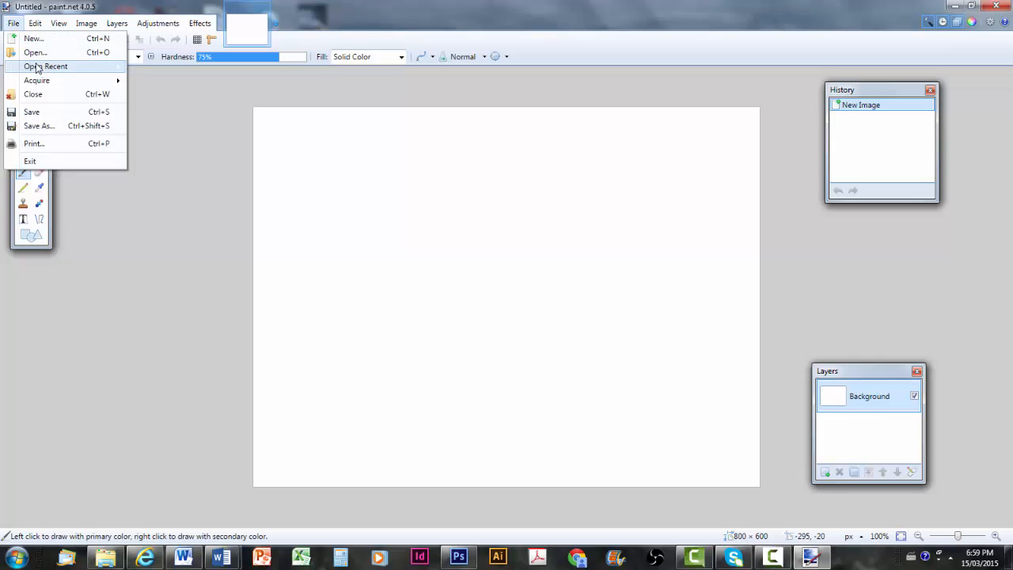
mouse_move(34, 52)
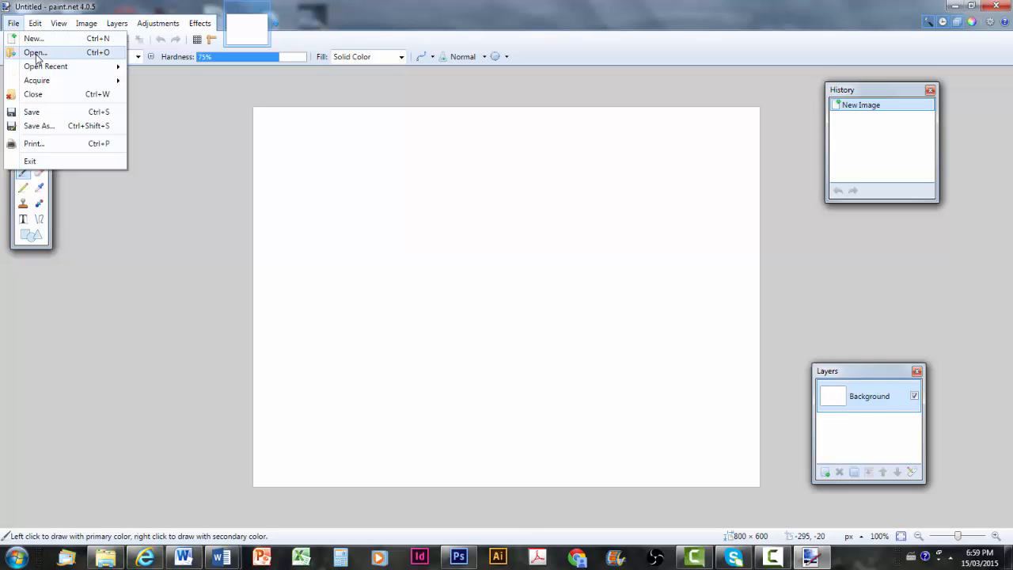
click(35, 52)
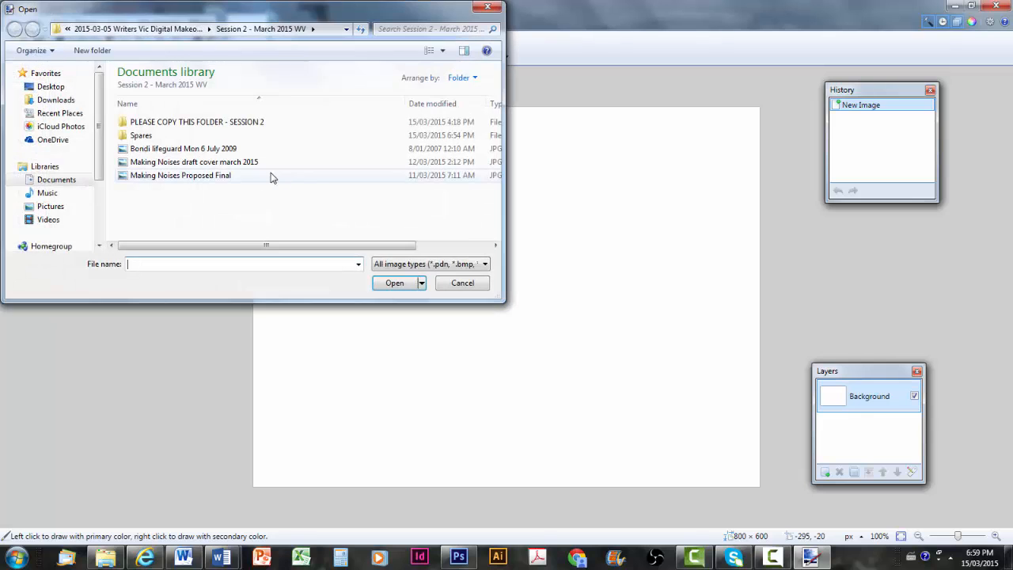
double_click(184, 149)
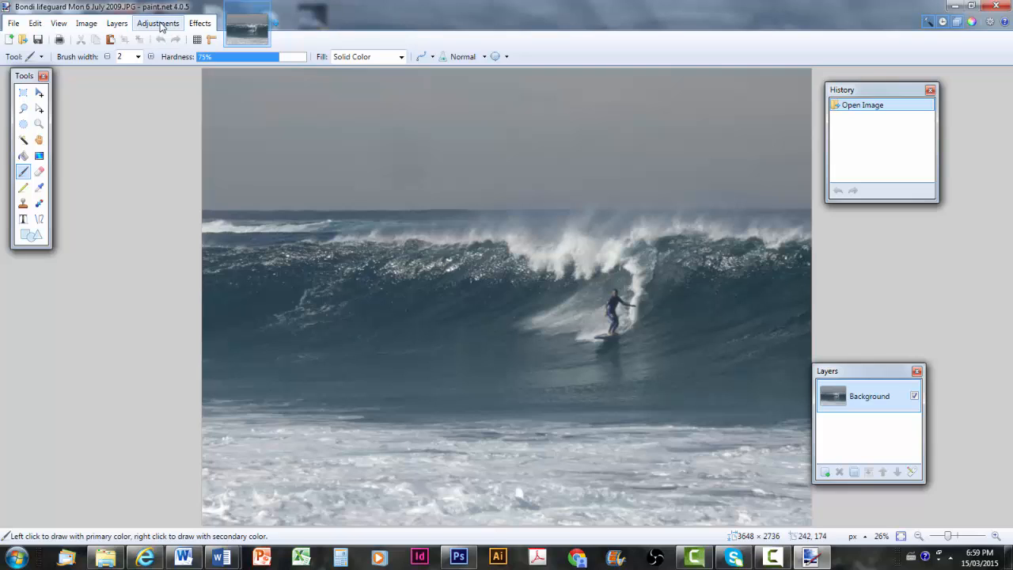
click(86, 22)
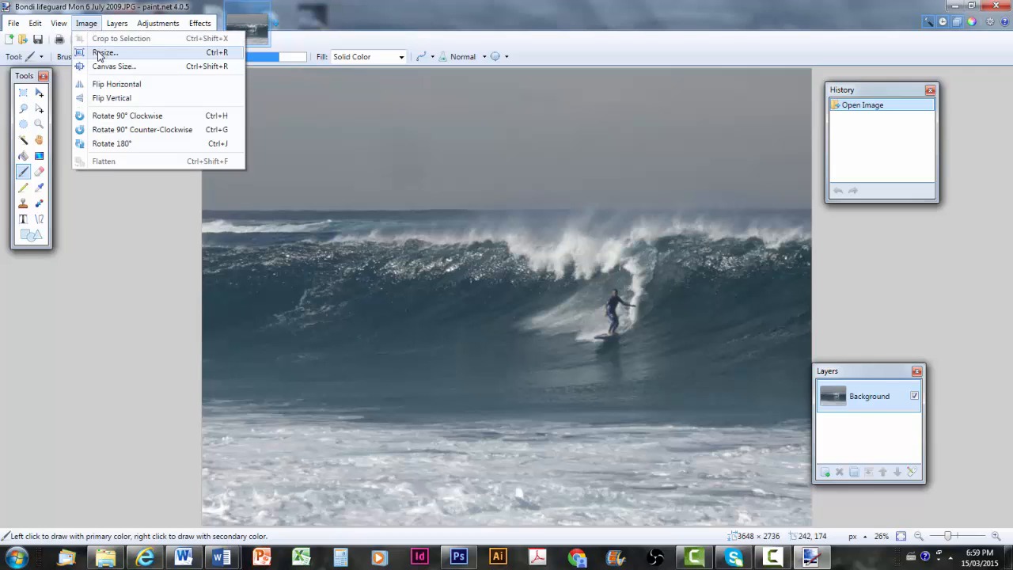
click(105, 52)
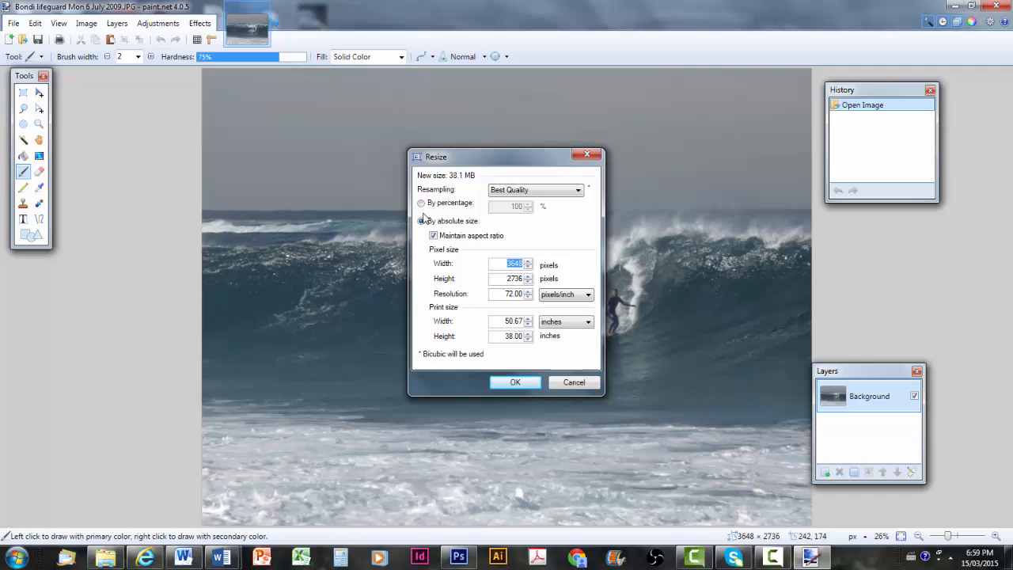
click(421, 222)
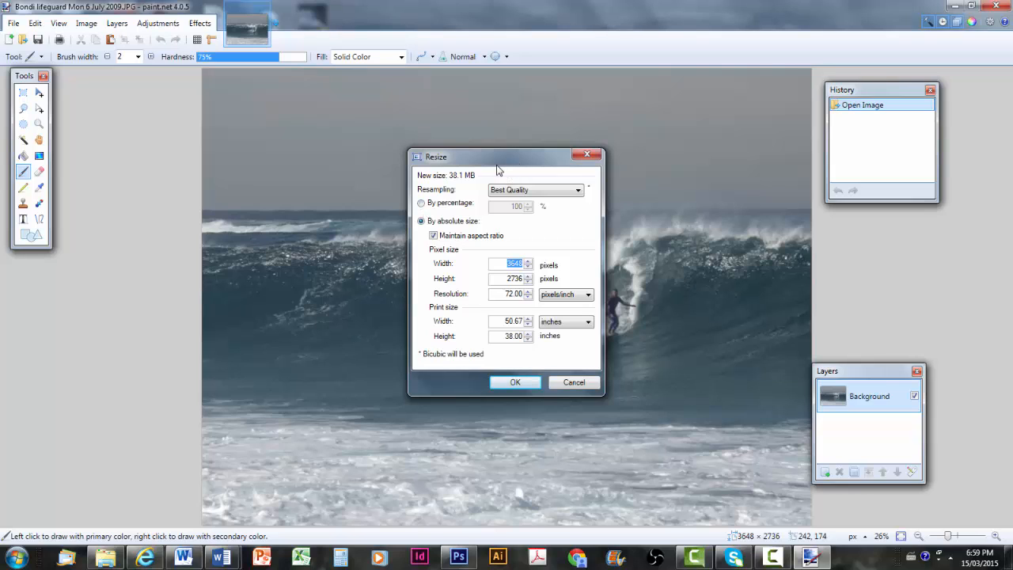
mouse_move(535, 272)
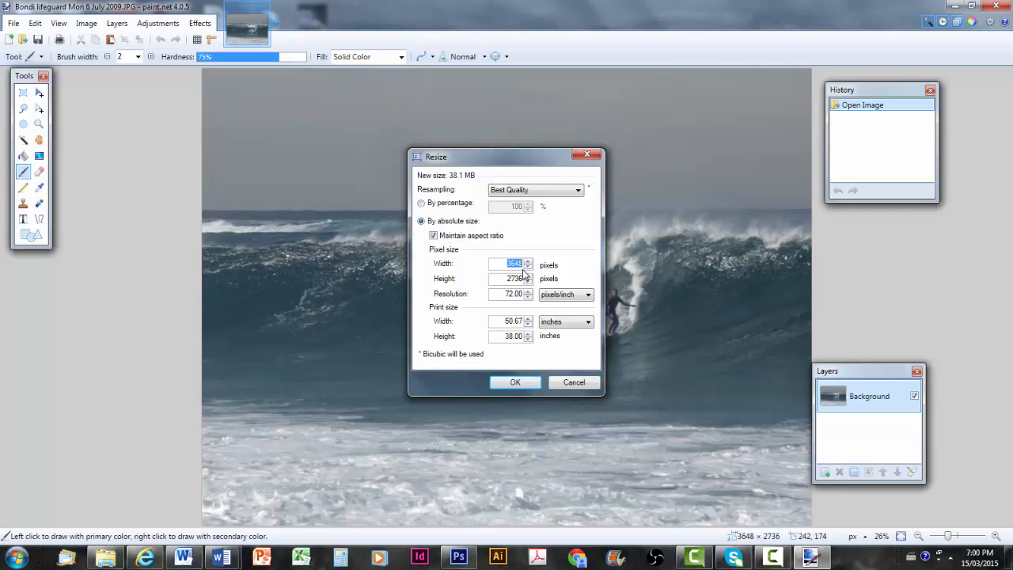
mouse_move(541, 284)
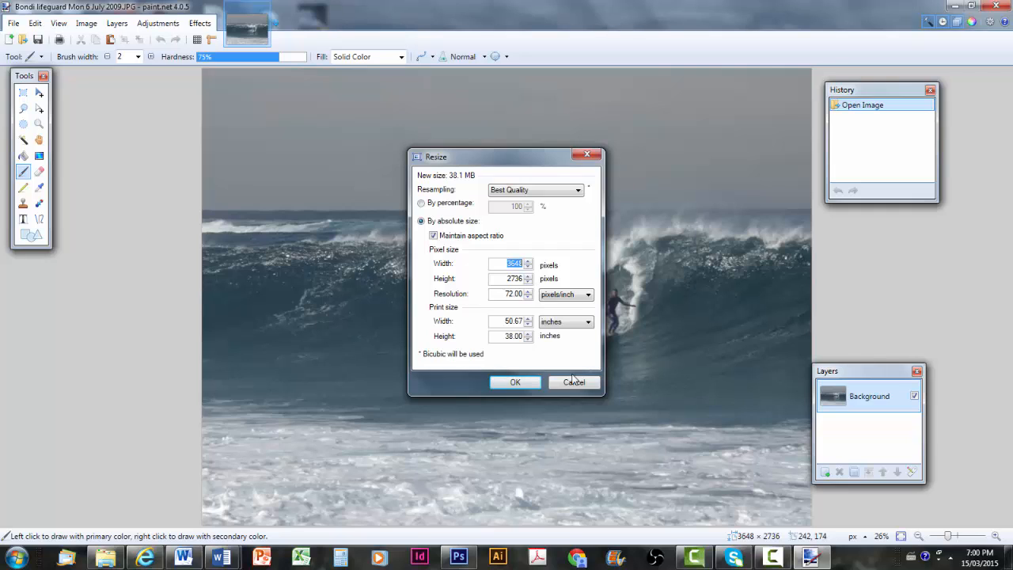
mouse_move(575, 355)
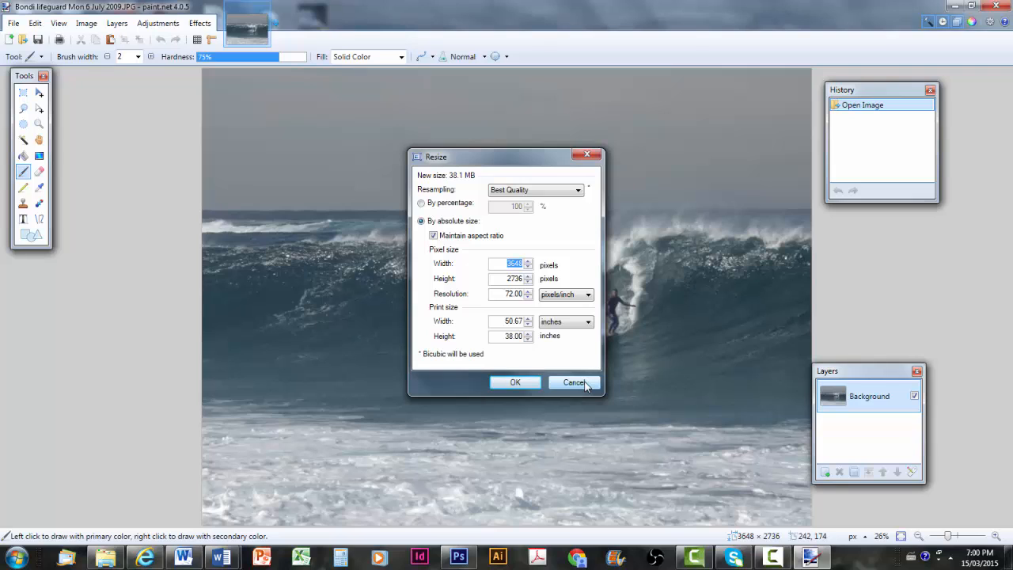
click(573, 381)
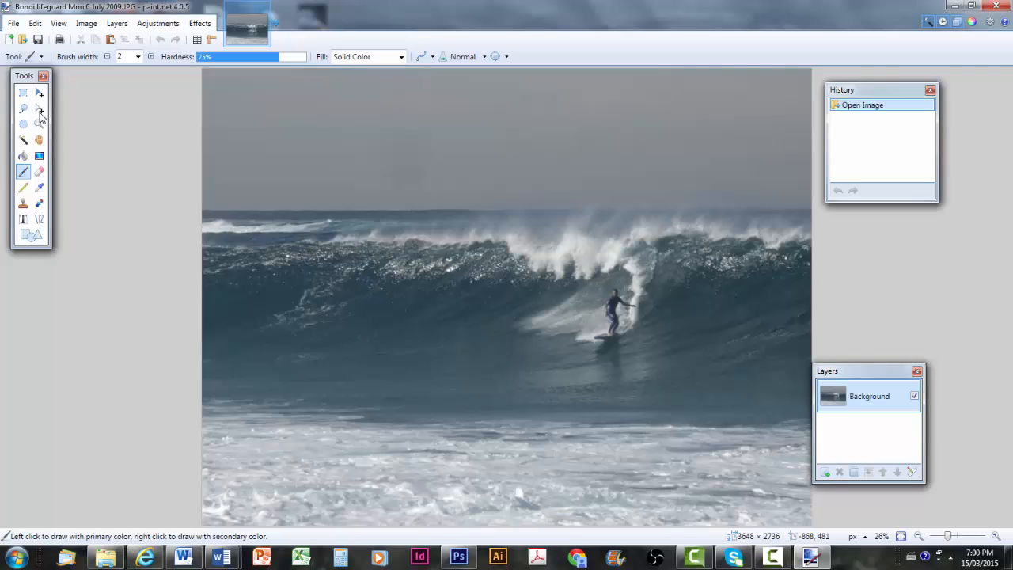
mouse_move(24, 91)
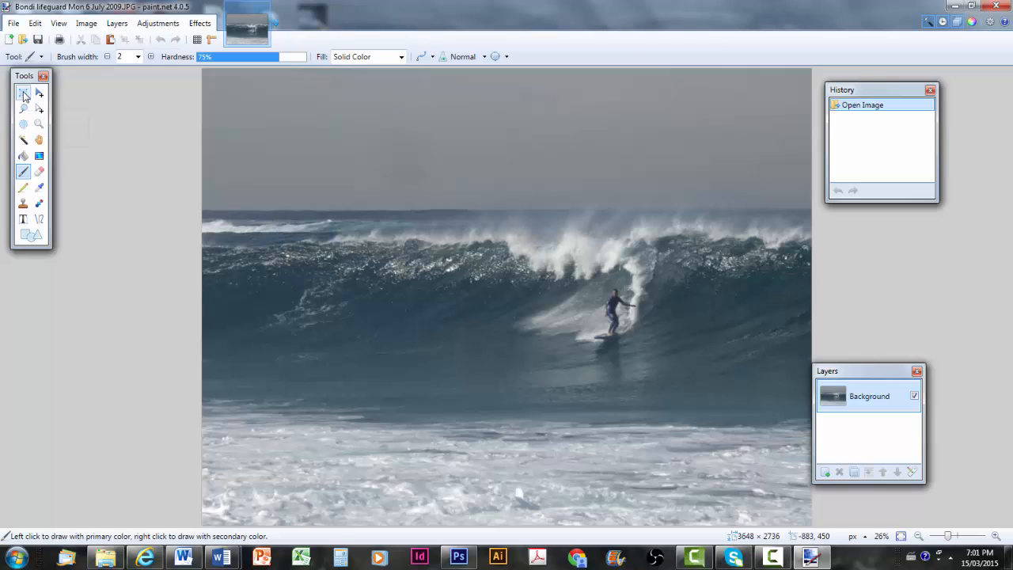
Step: Select a tall portrait rectangle around the surfer for a 1524 × 2445 crop
click(23, 92)
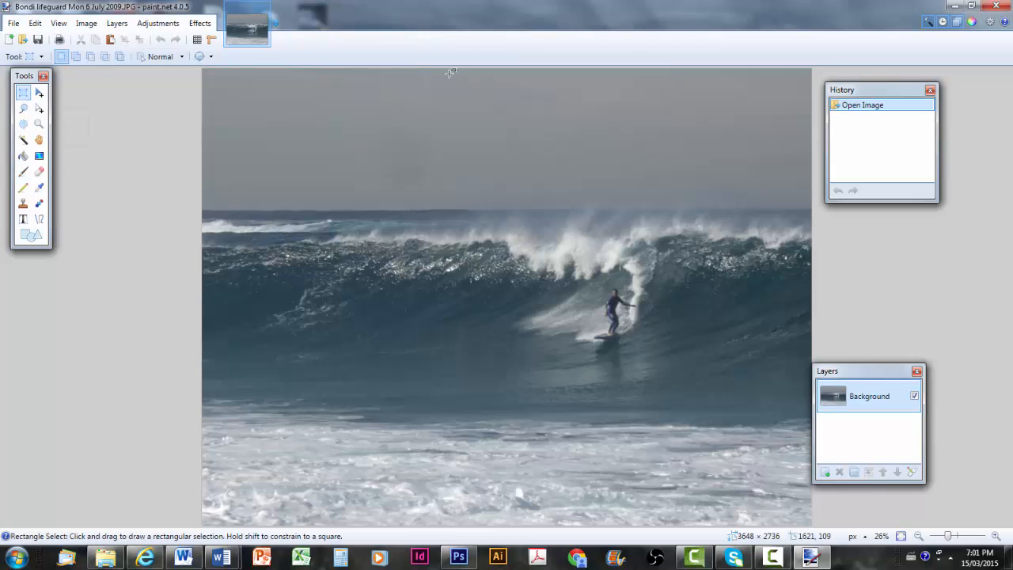
mouse_move(491, 97)
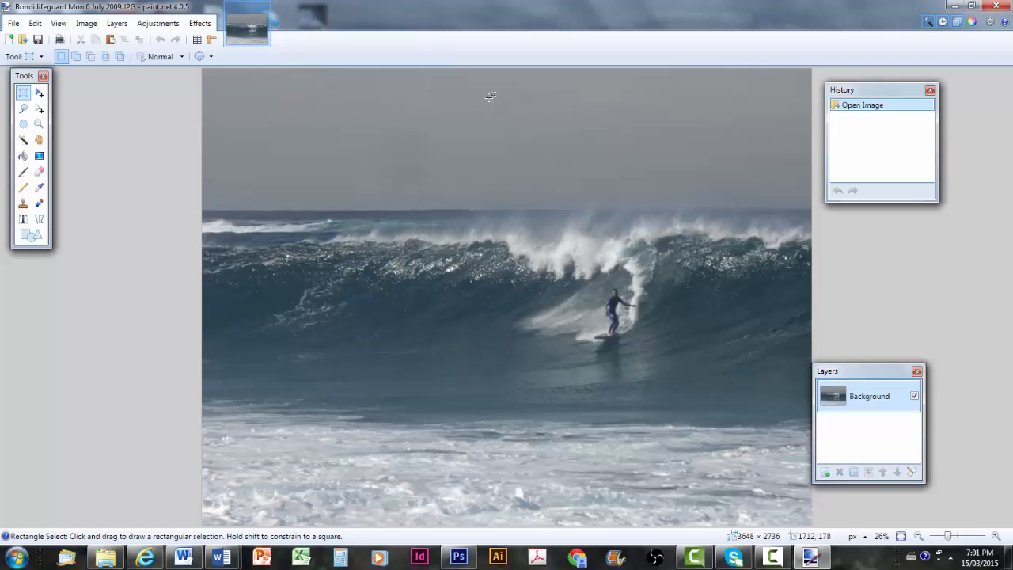
mouse_move(478, 95)
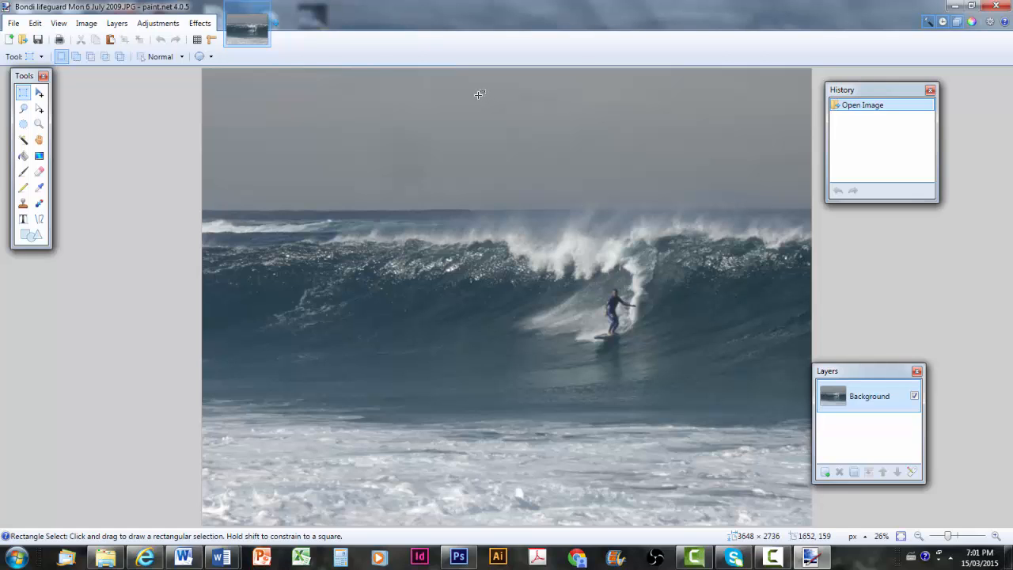
drag(484, 93, 509, 244)
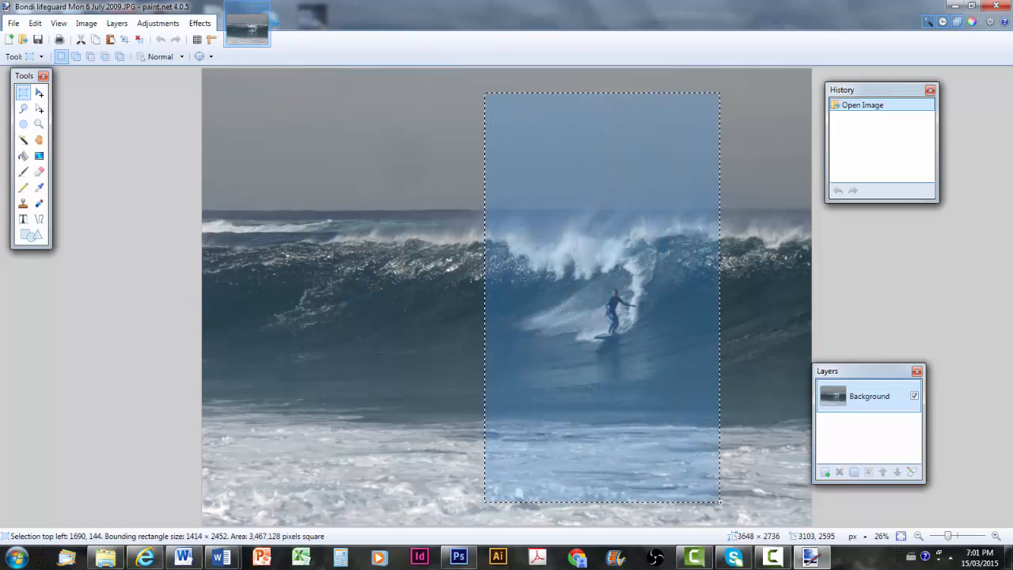
drag(721, 298, 742, 298)
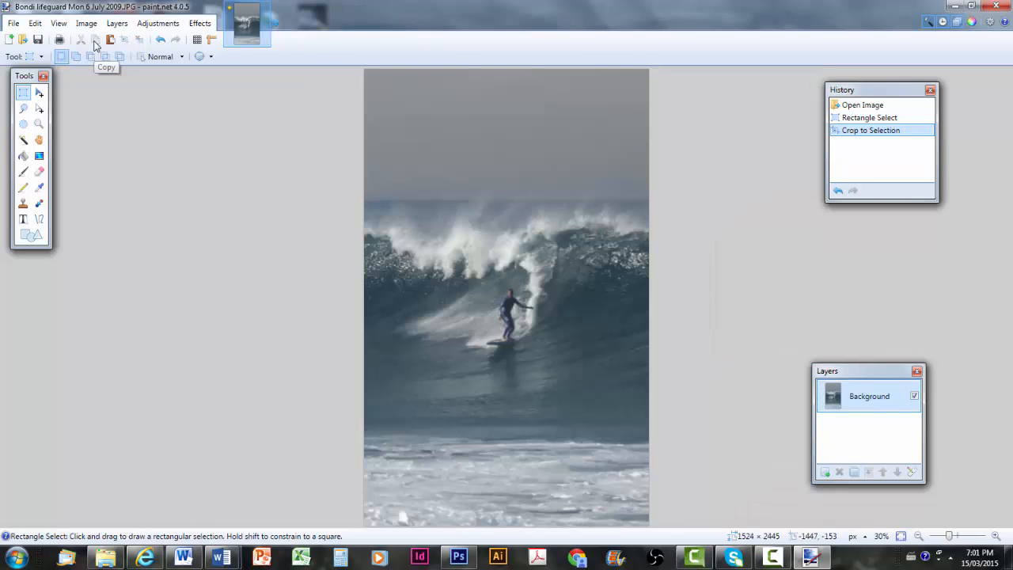
mouse_move(123, 25)
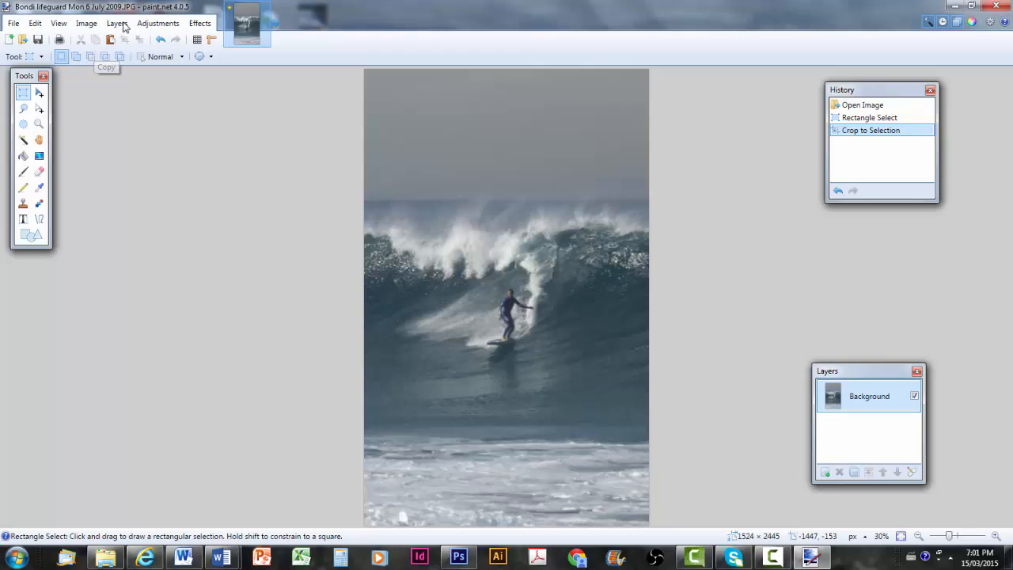
click(85, 23)
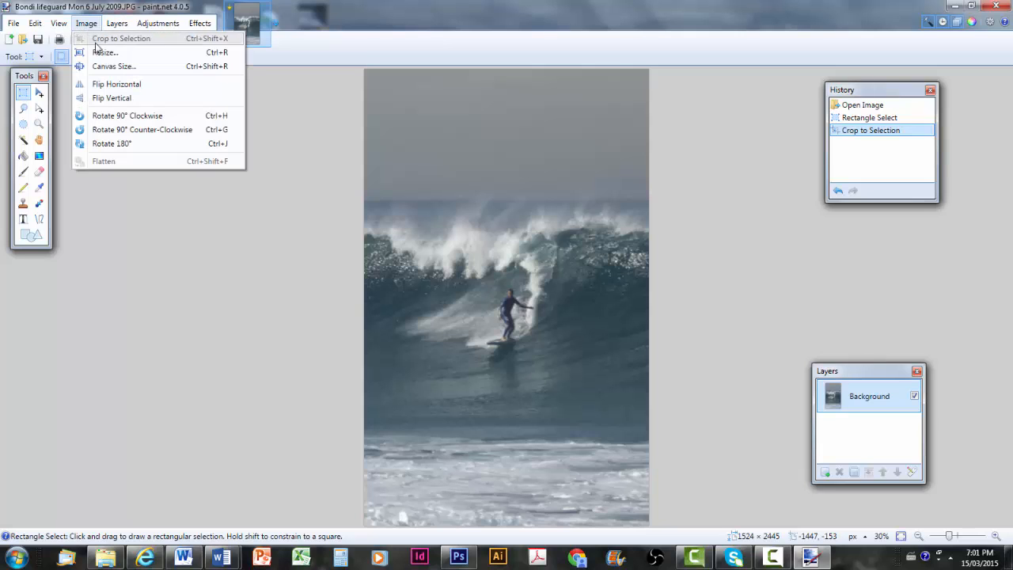
click(104, 51)
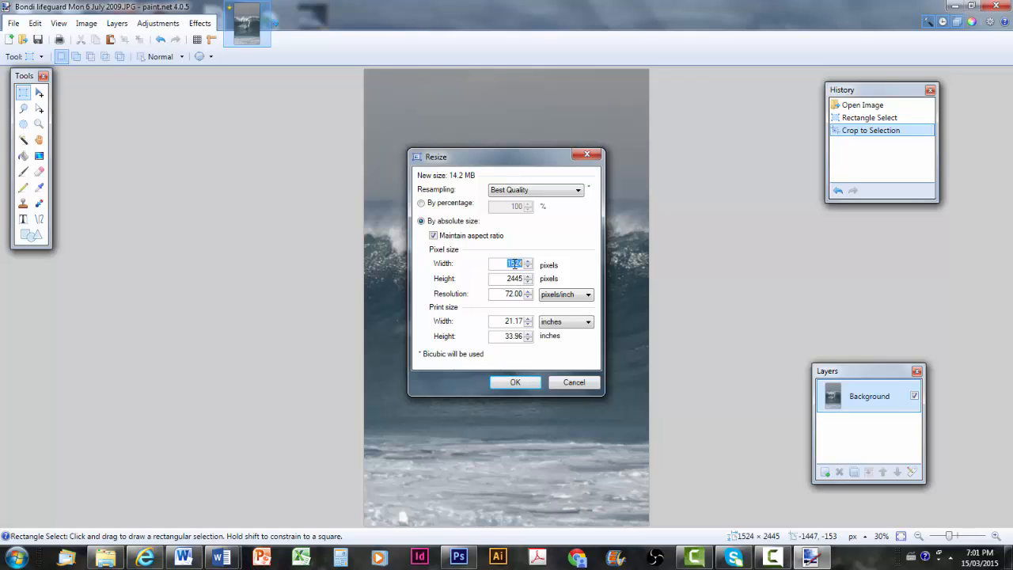
mouse_move(562, 386)
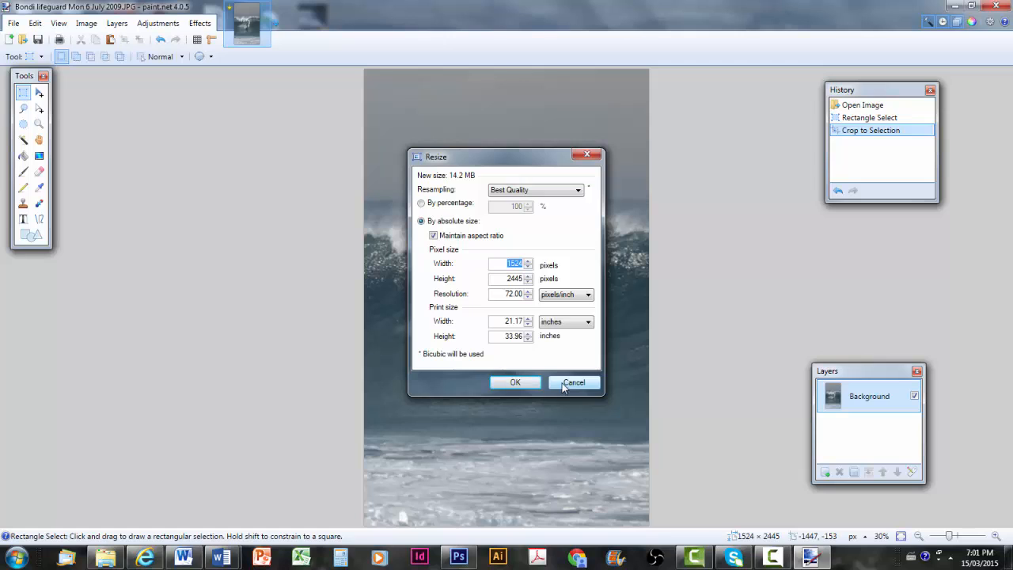
click(573, 381)
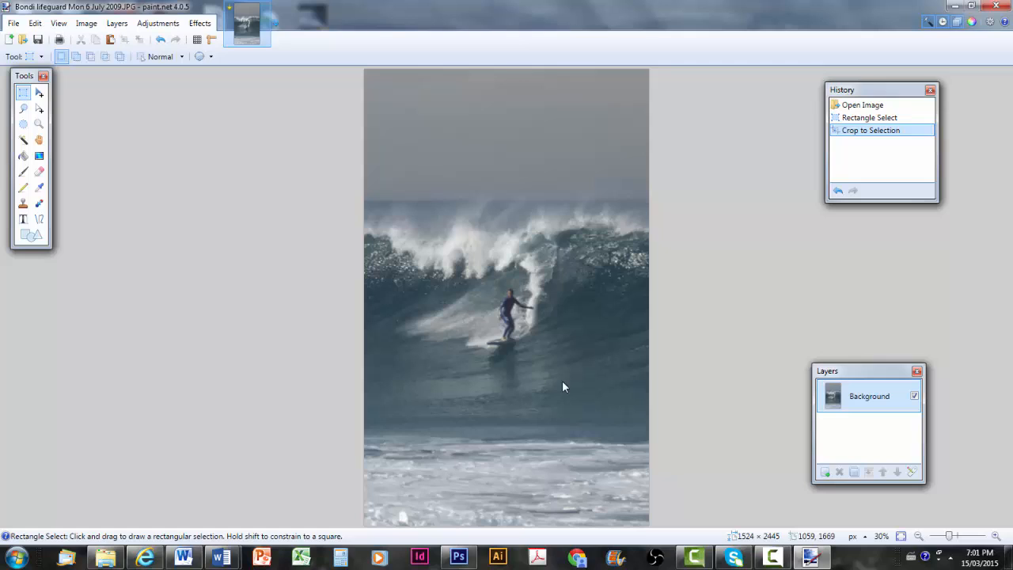
mouse_move(146, 45)
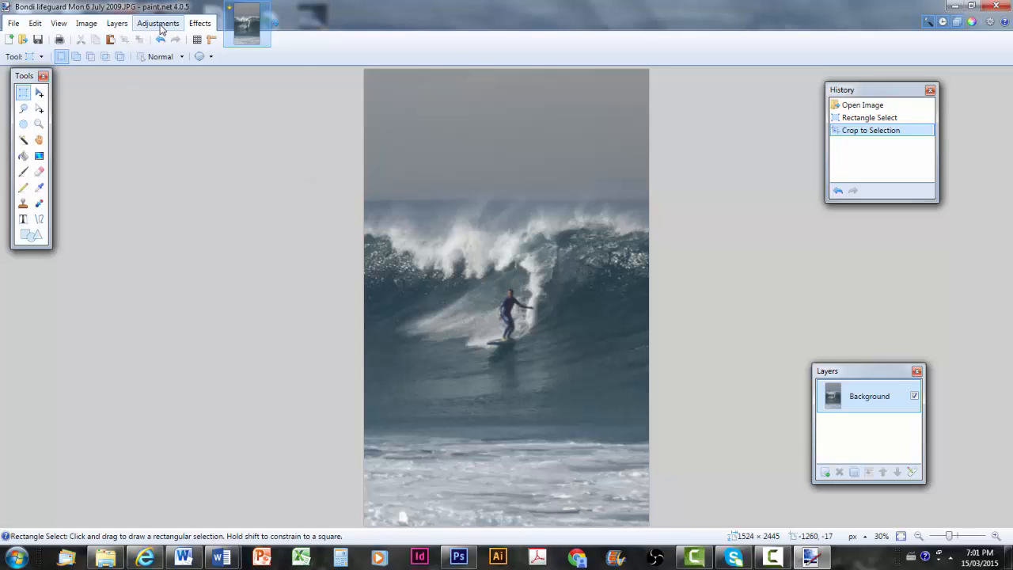
Step: Apply Auto-Level from the Adjustments menu to boost the surf photo's contrast
click(158, 23)
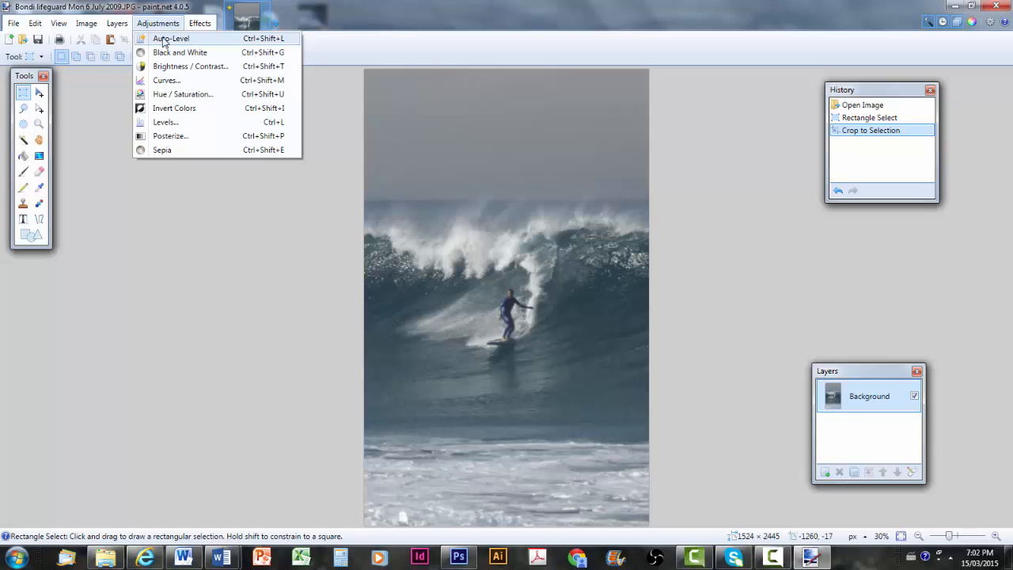
mouse_move(181, 52)
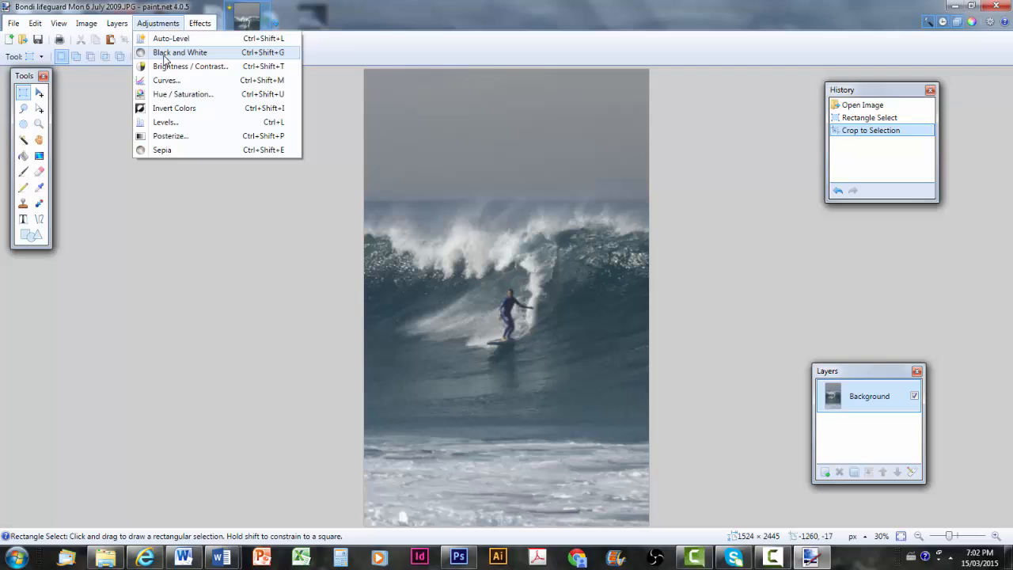
mouse_move(167, 67)
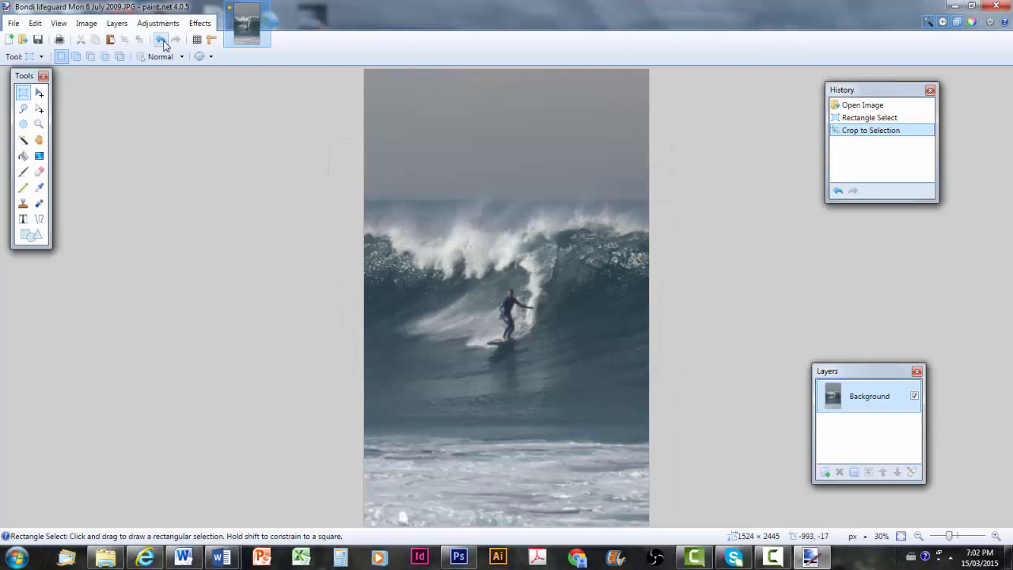
click(159, 24)
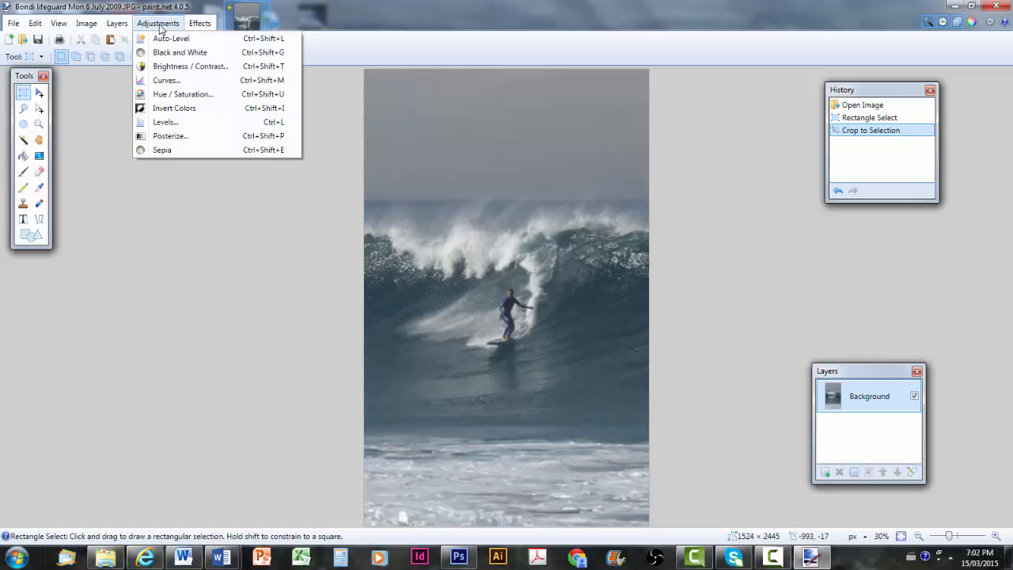
click(184, 94)
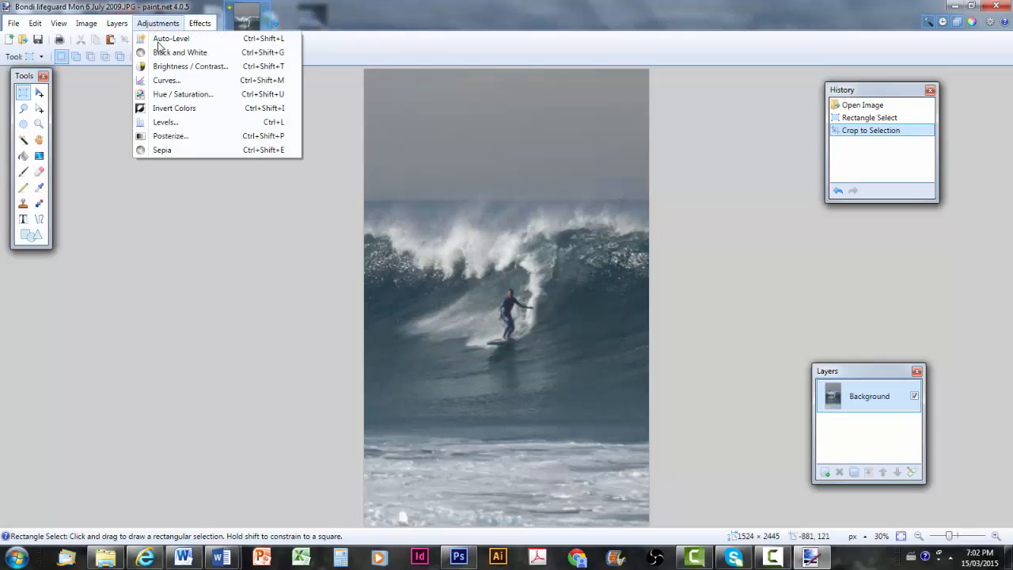
click(171, 38)
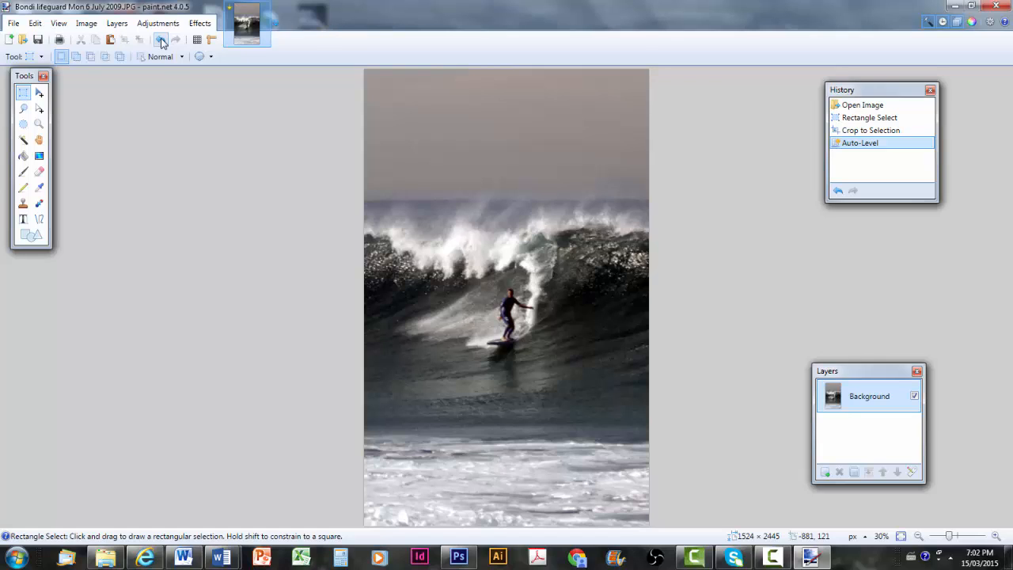
mouse_move(44, 235)
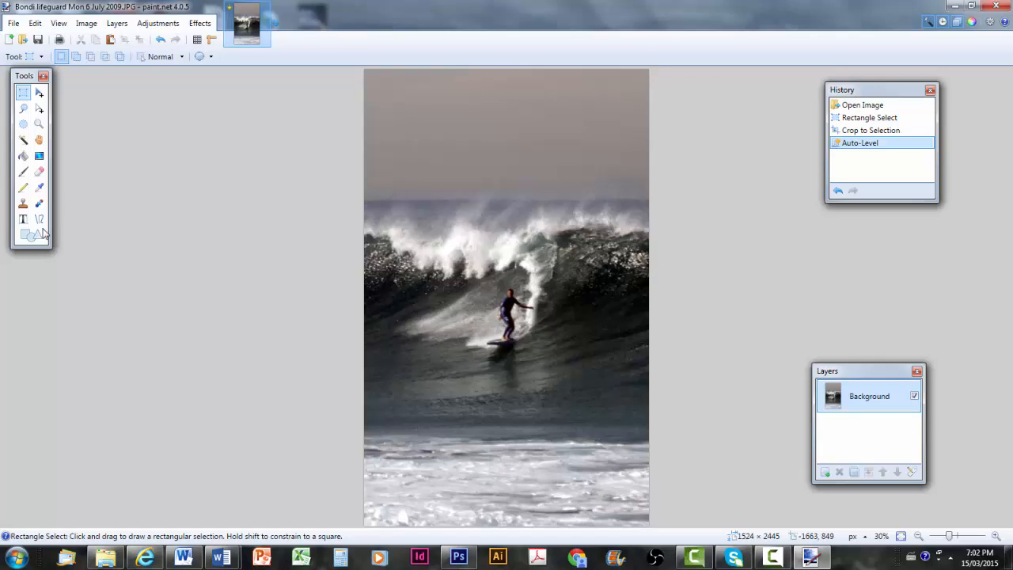
mouse_move(24, 220)
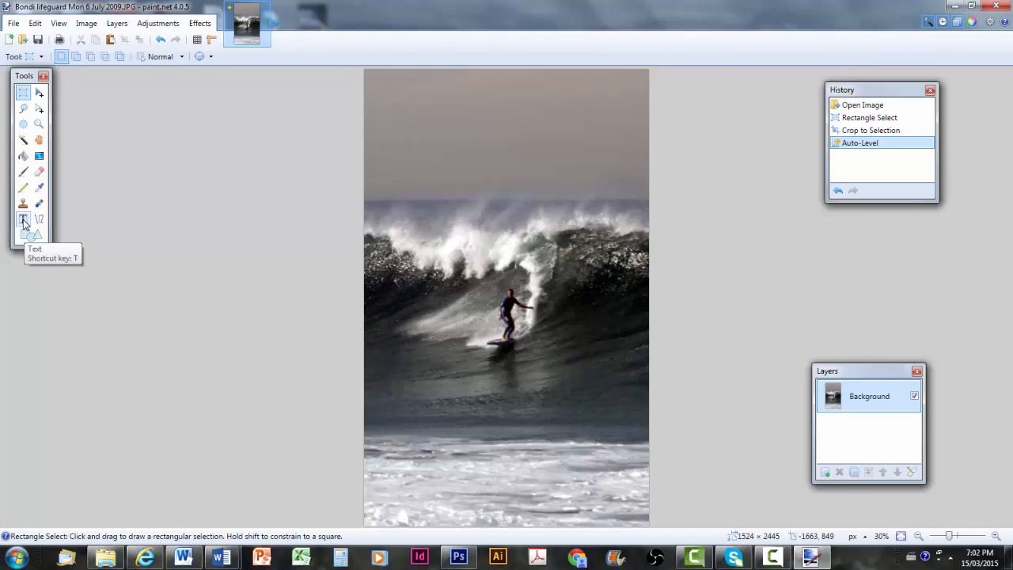
Step: Set up the Text tool with size 144 in the Calibri font
click(24, 218)
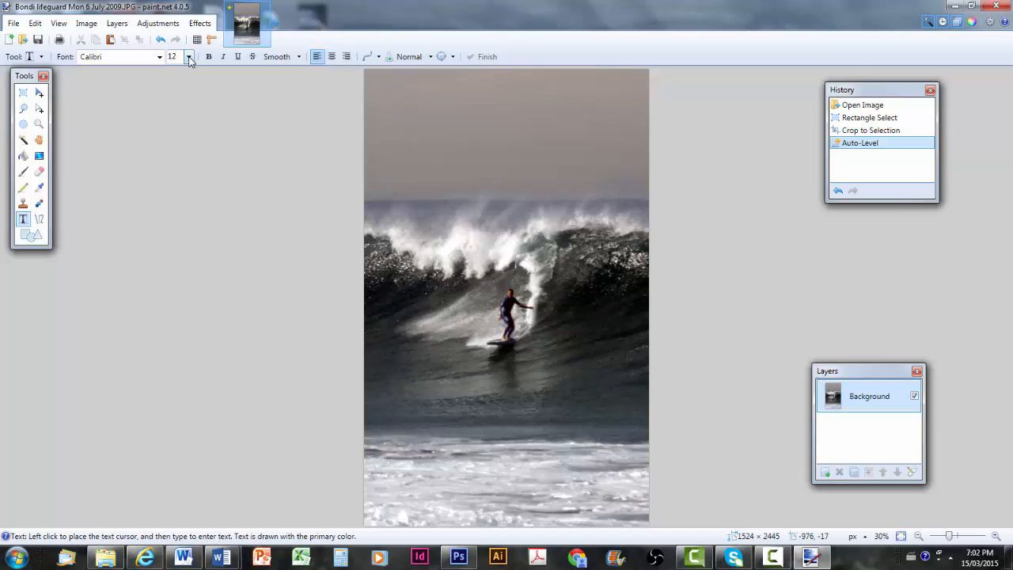
click(188, 57)
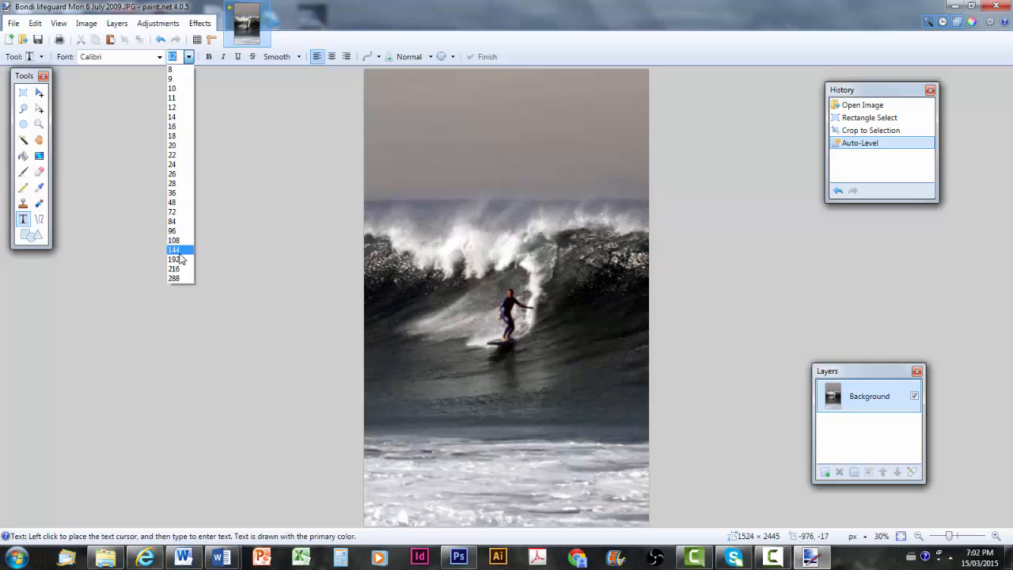
click(174, 250)
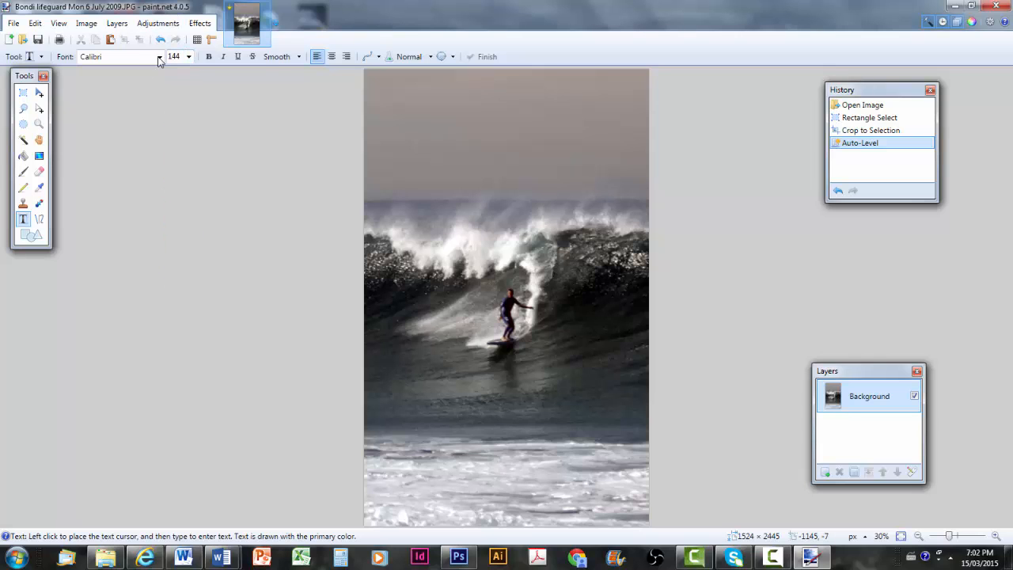
click(159, 57)
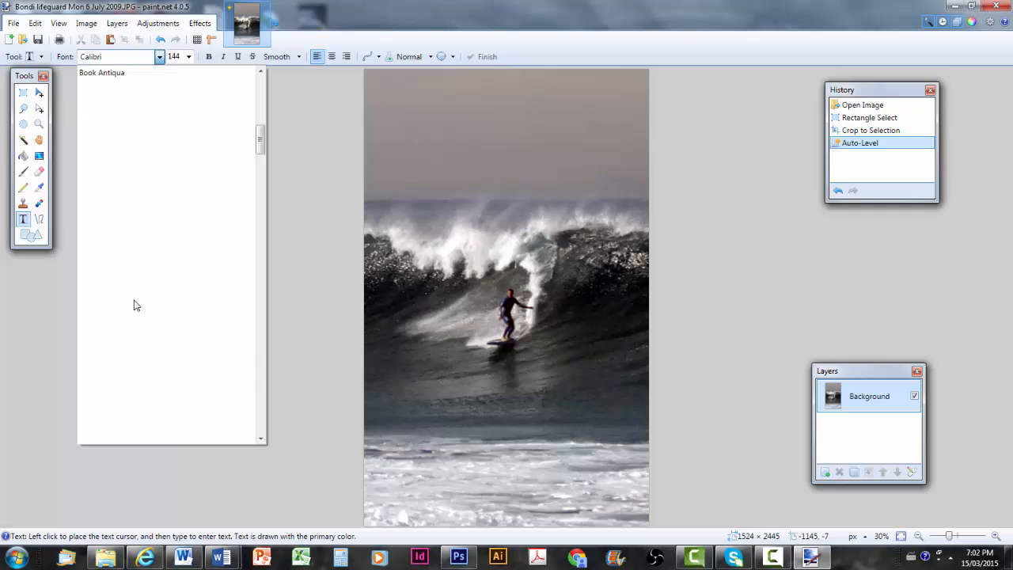
click(159, 57)
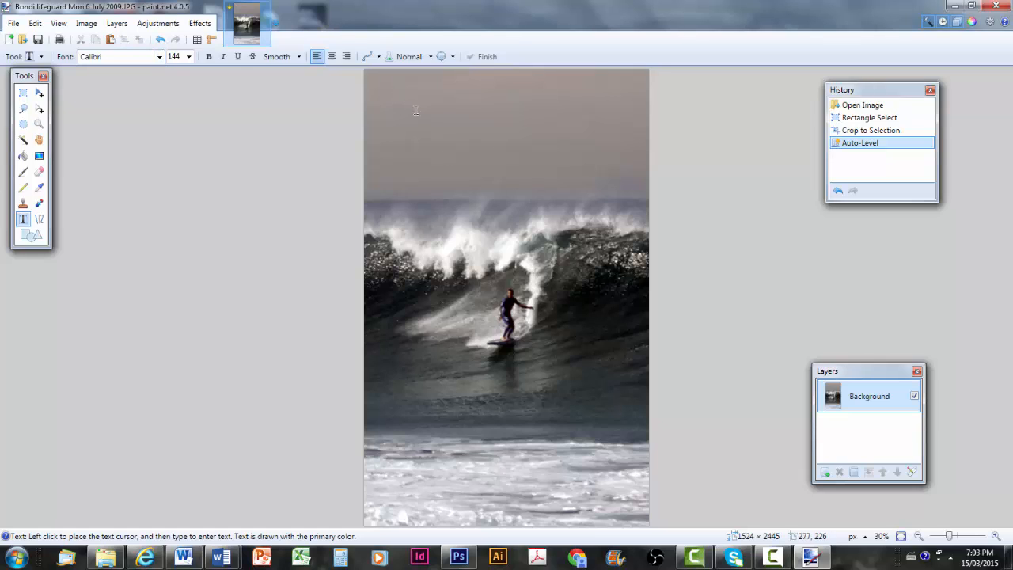
Step: Place the title near the top of the sky and type BONDI LIFEGUARDS
click(415, 111)
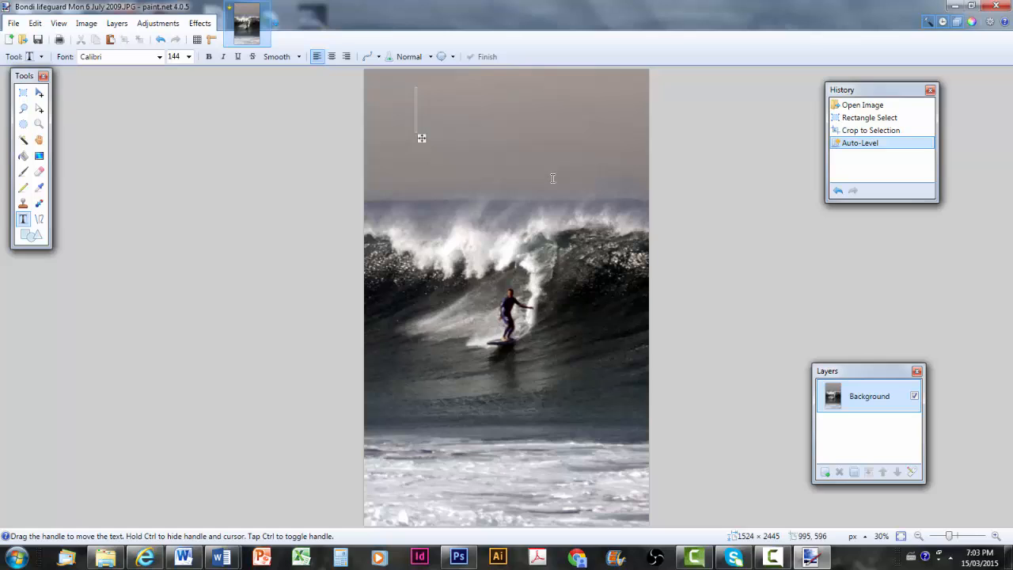
text(BONI)
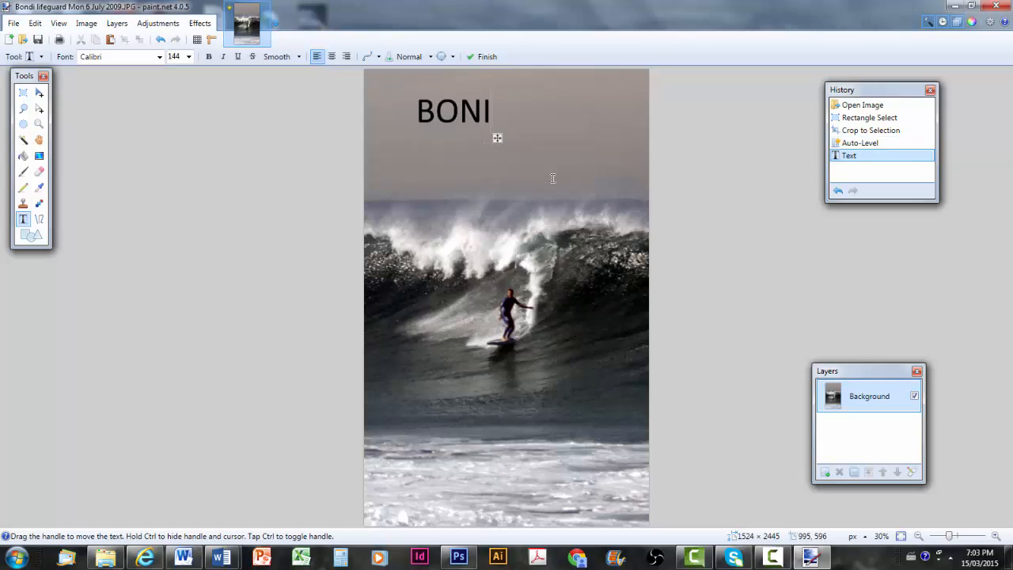
text(D)
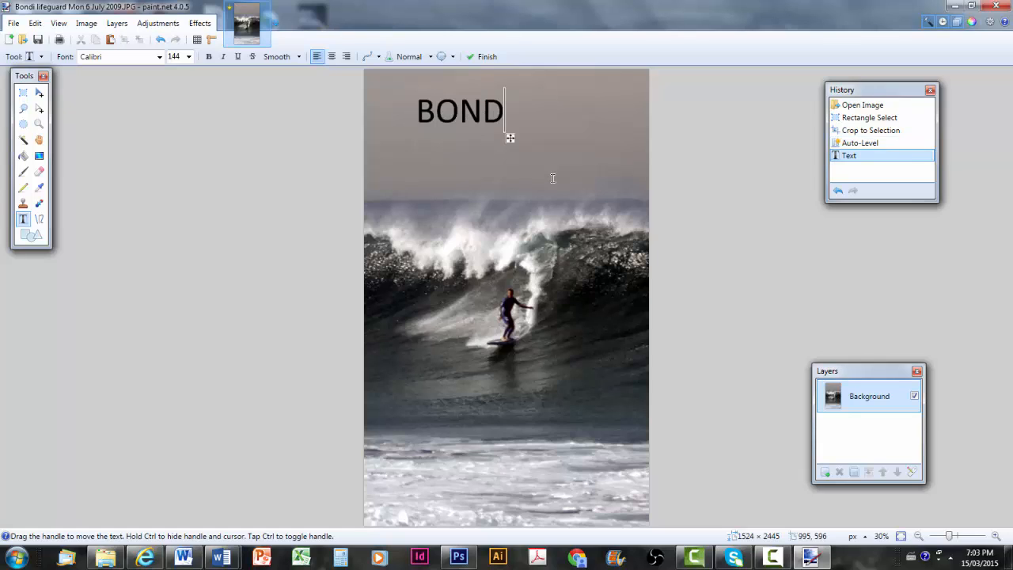
text(I)
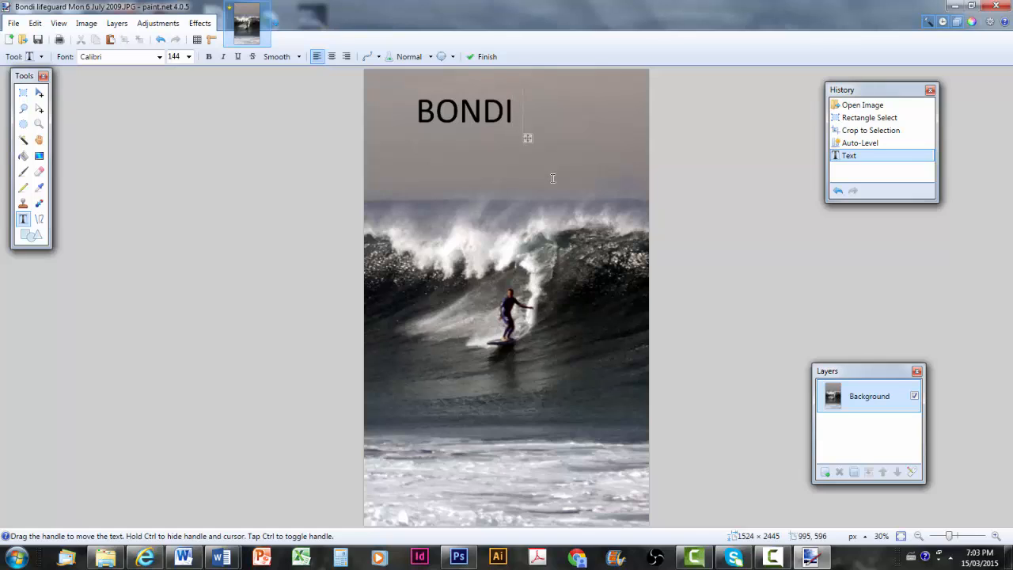
text(LIFEGUA)
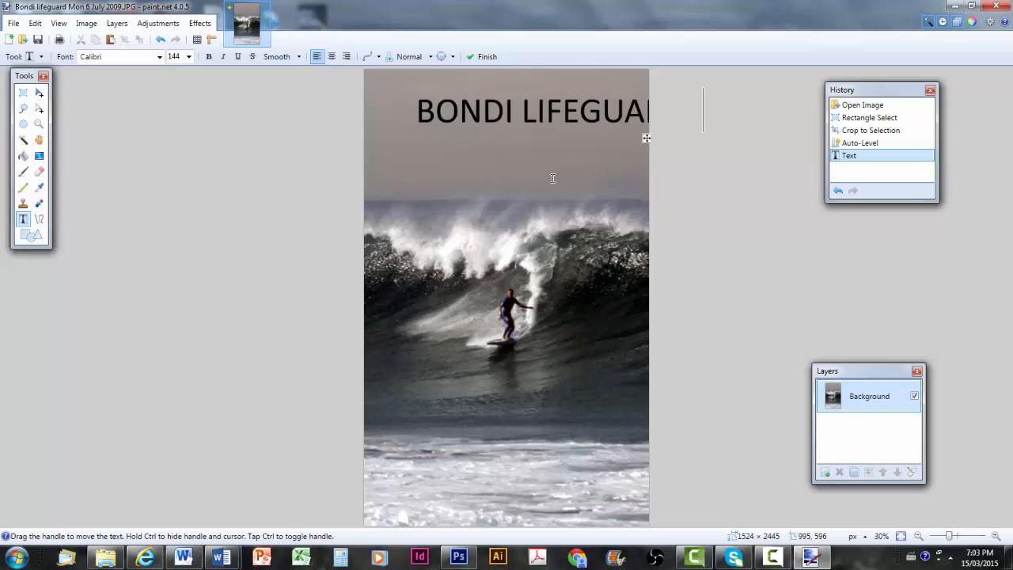
mouse_move(525, 104)
text(RDS)
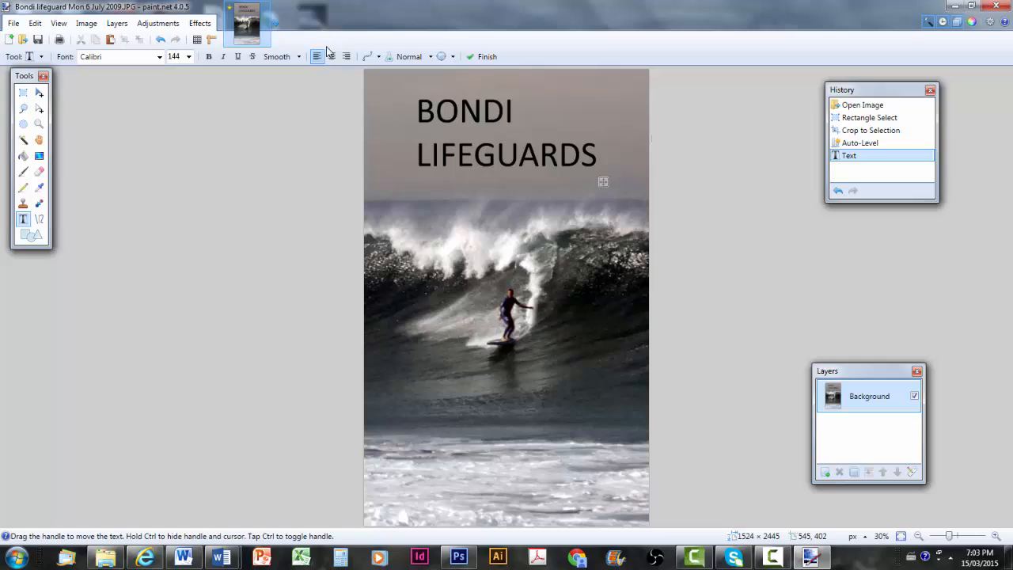
Step: Centre-align the two-line BONDI LIFEGUARDS title over the sky
click(330, 57)
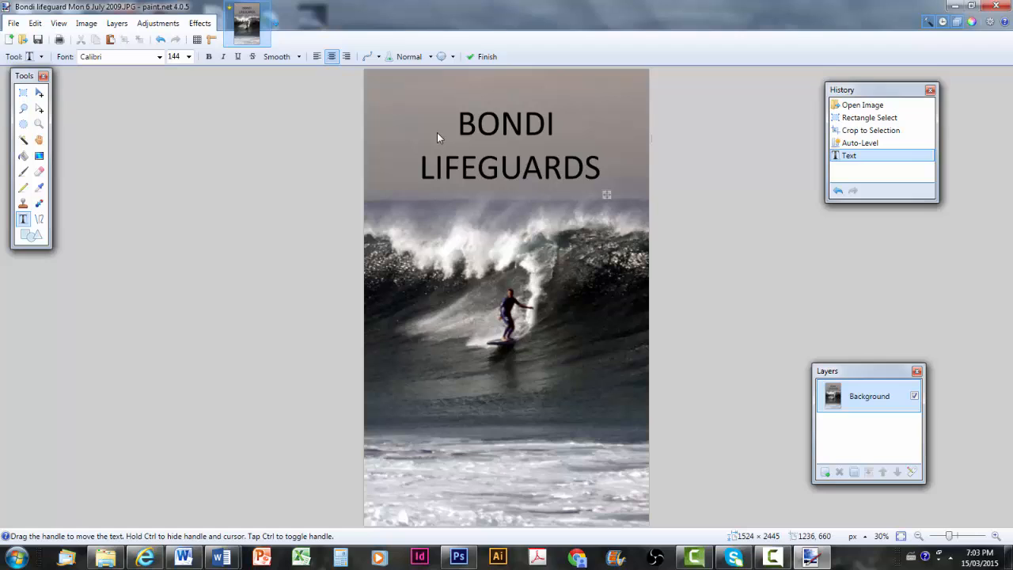
click(601, 166)
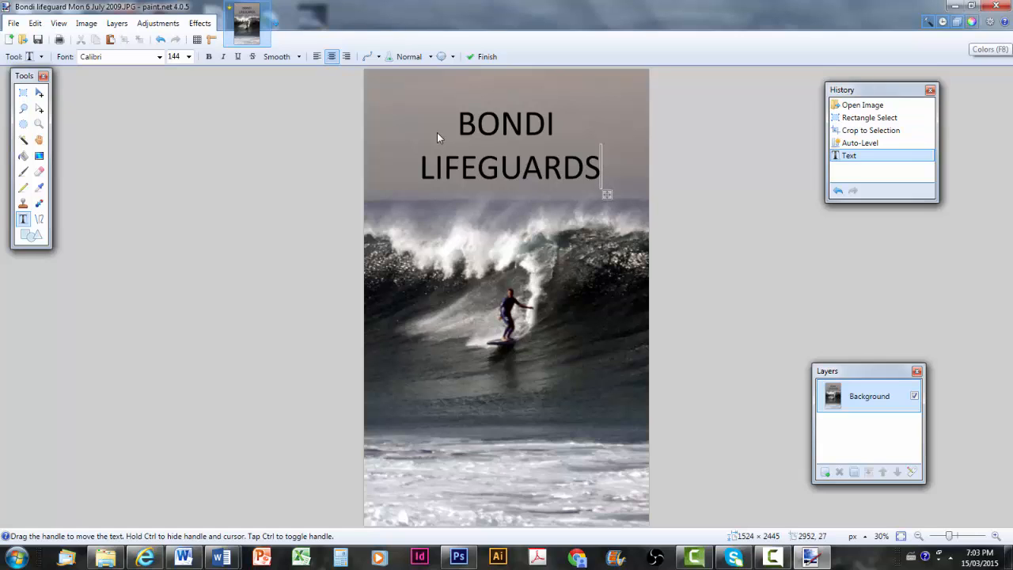
Step: Pick yellow in the Colors window to turn the title text yellow
click(989, 49)
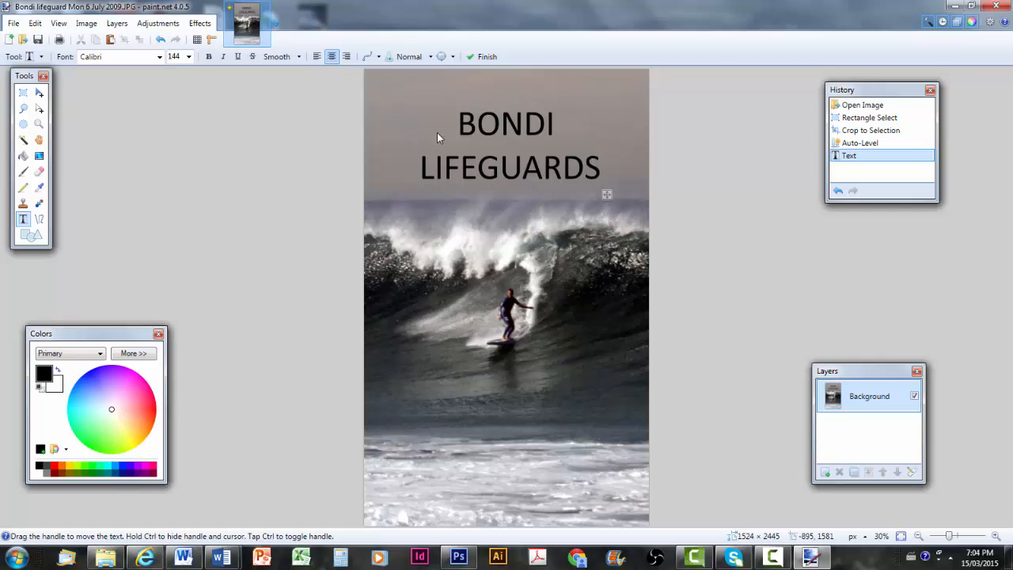
click(600, 167)
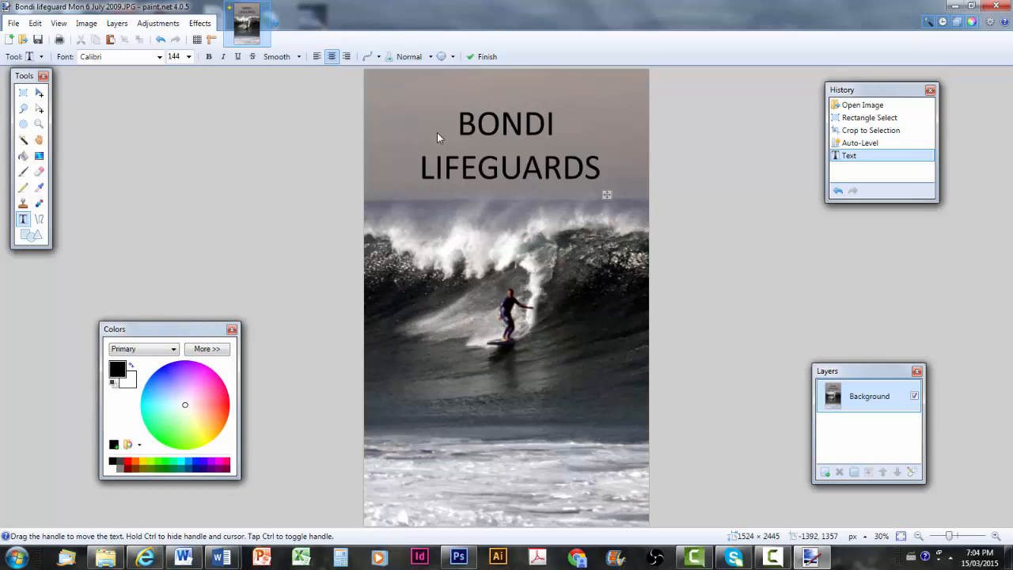
click(213, 438)
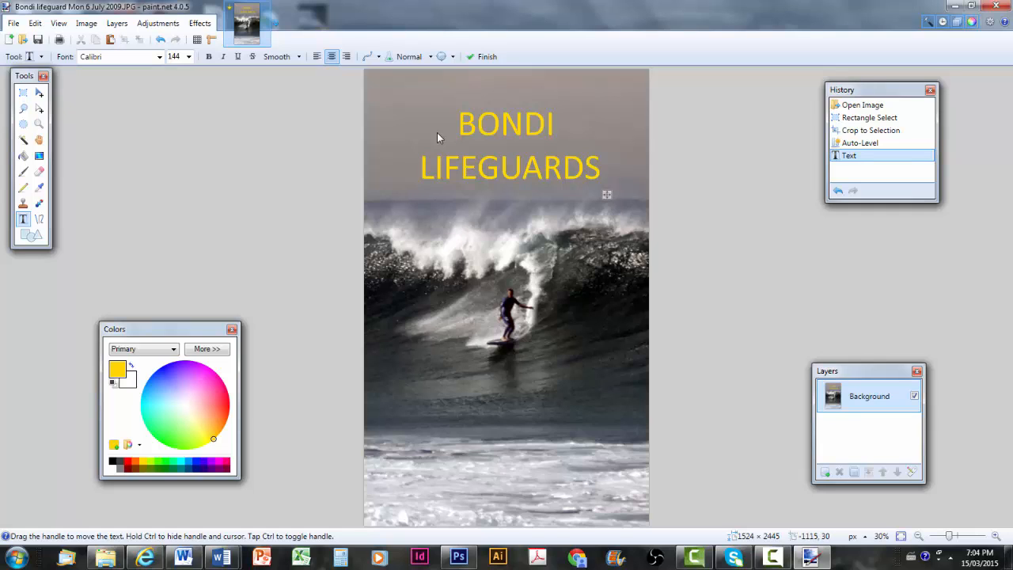
click(117, 24)
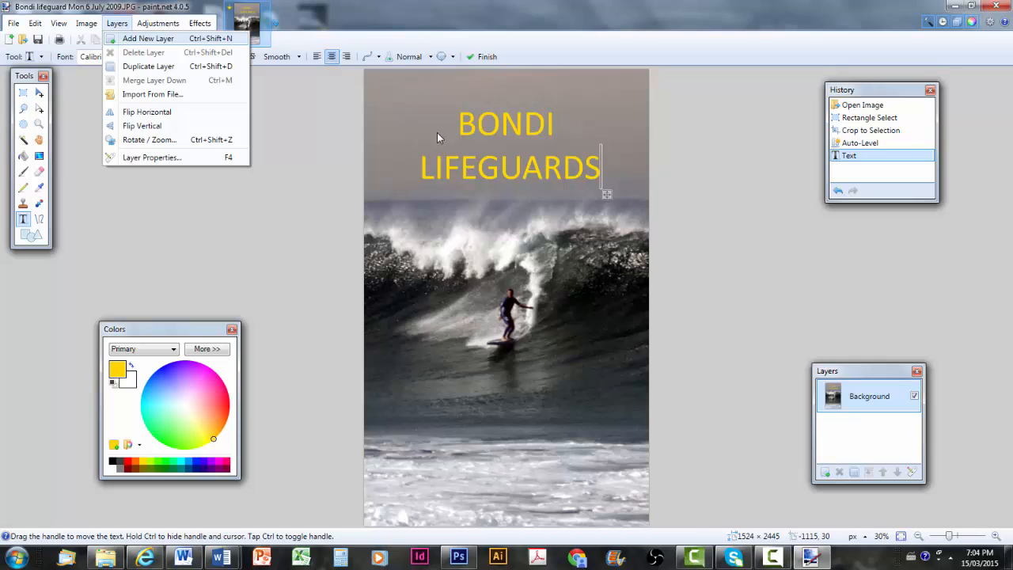
click(147, 38)
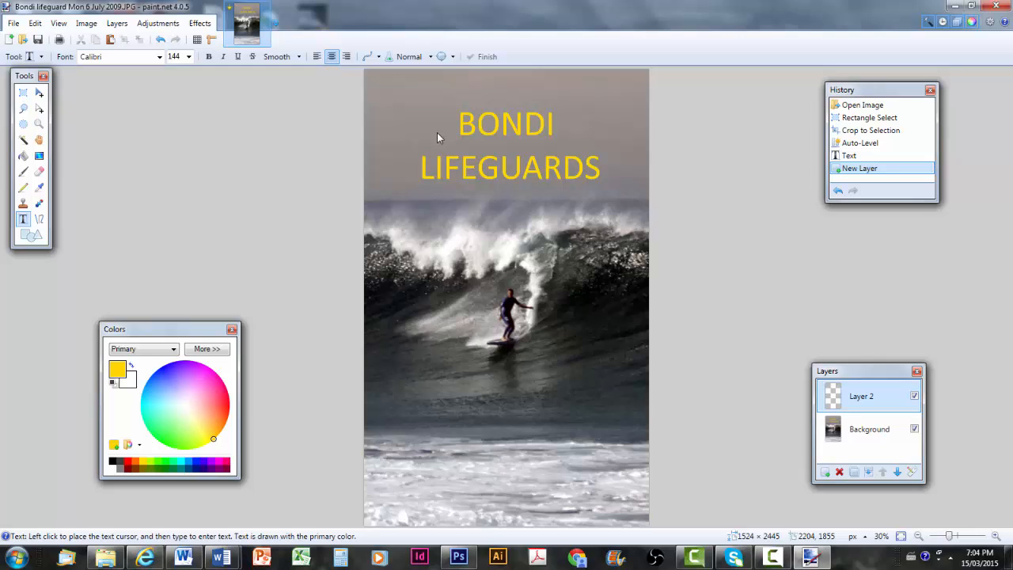
click(868, 428)
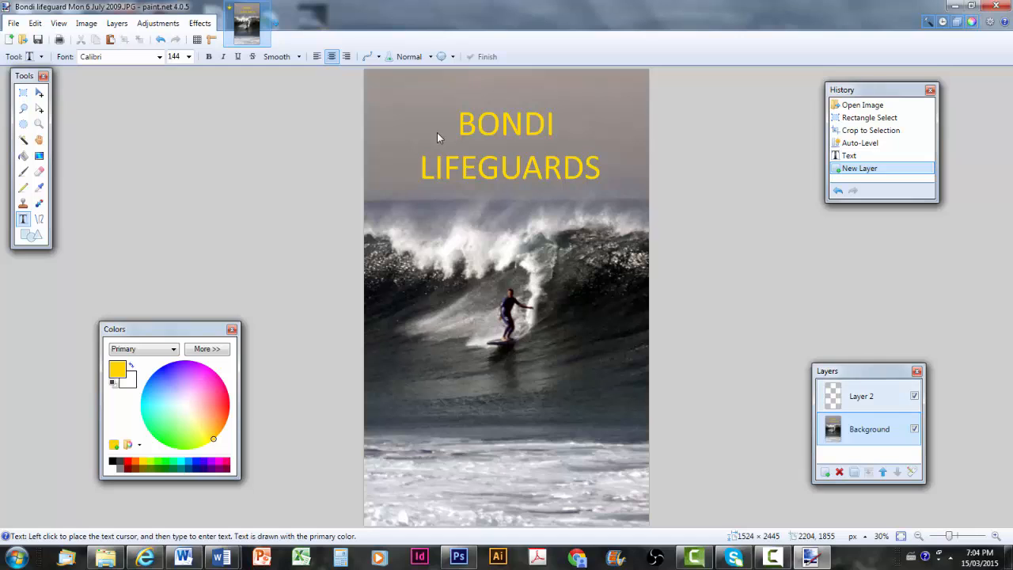
click(861, 396)
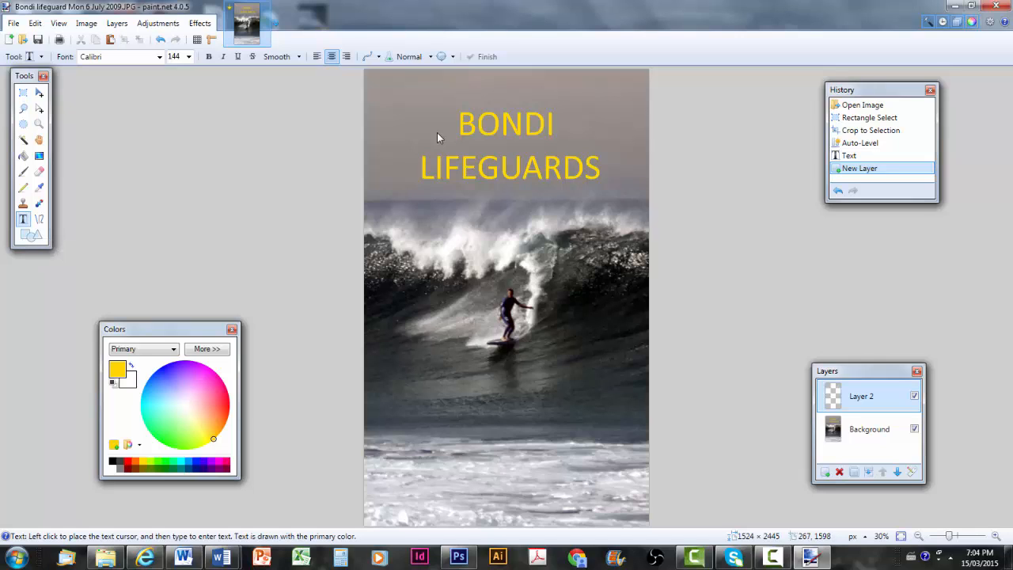
click(190, 57)
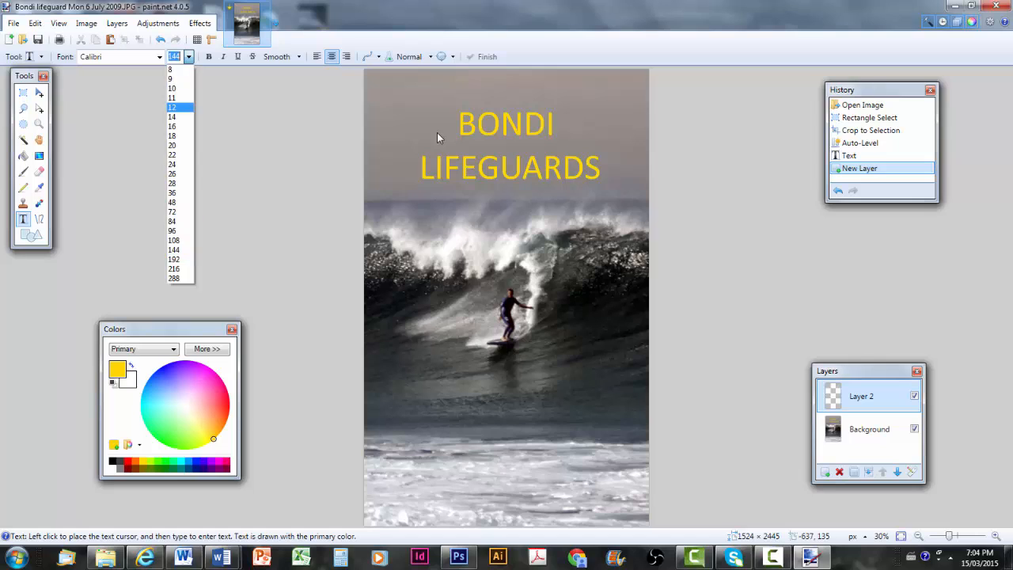
click(174, 241)
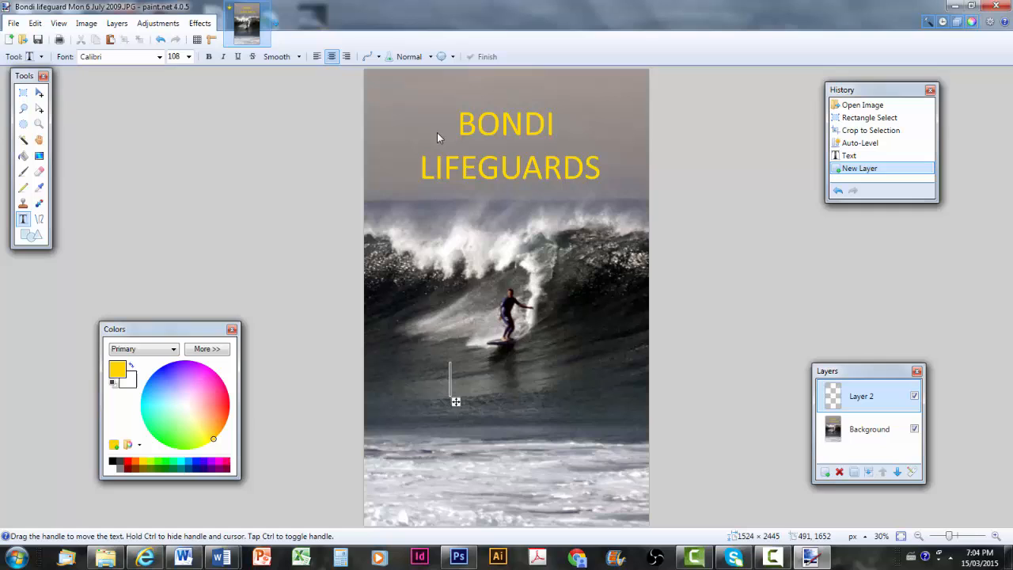
text(E)
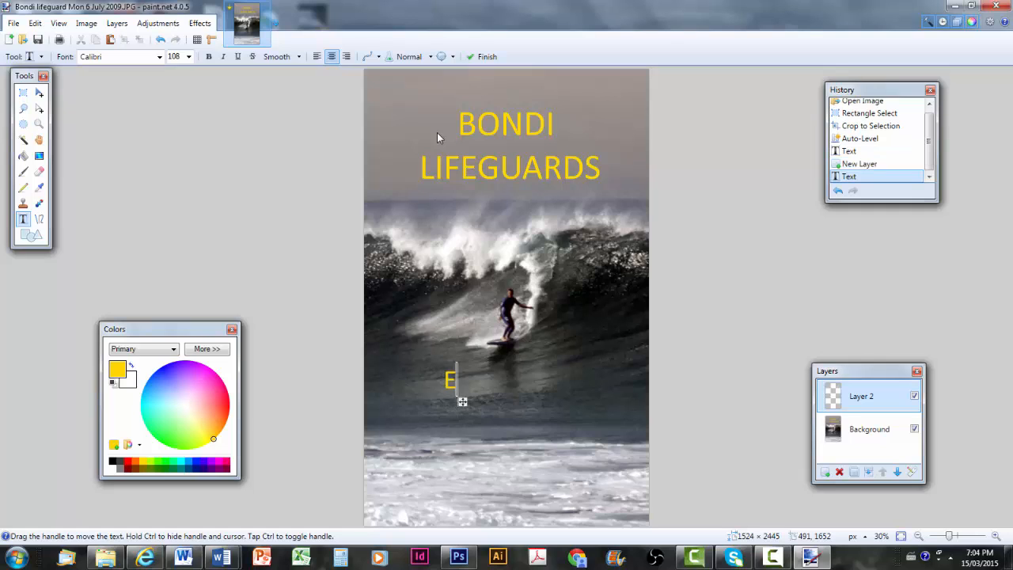
text(UAN MI)
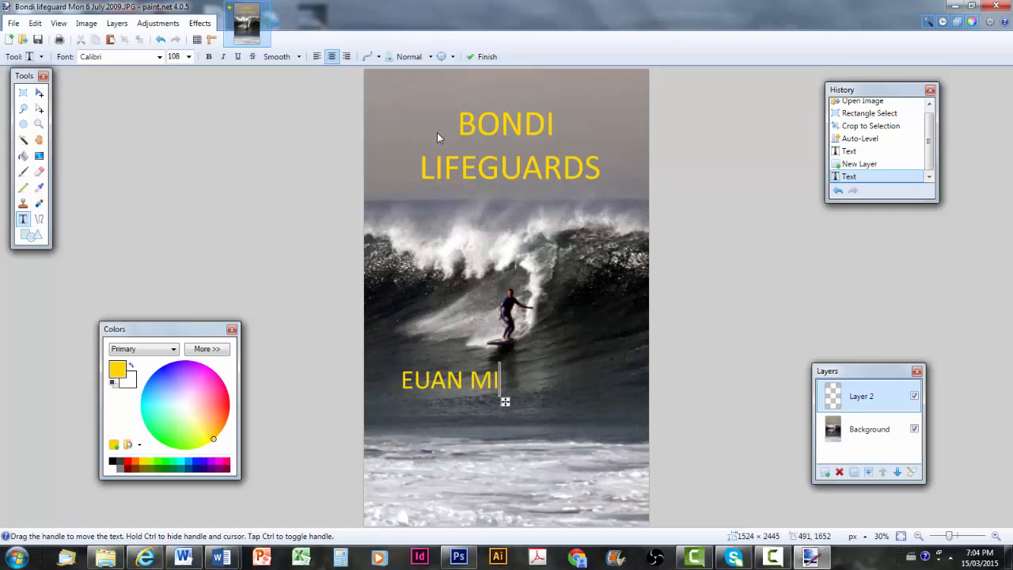
text(TCHELL)
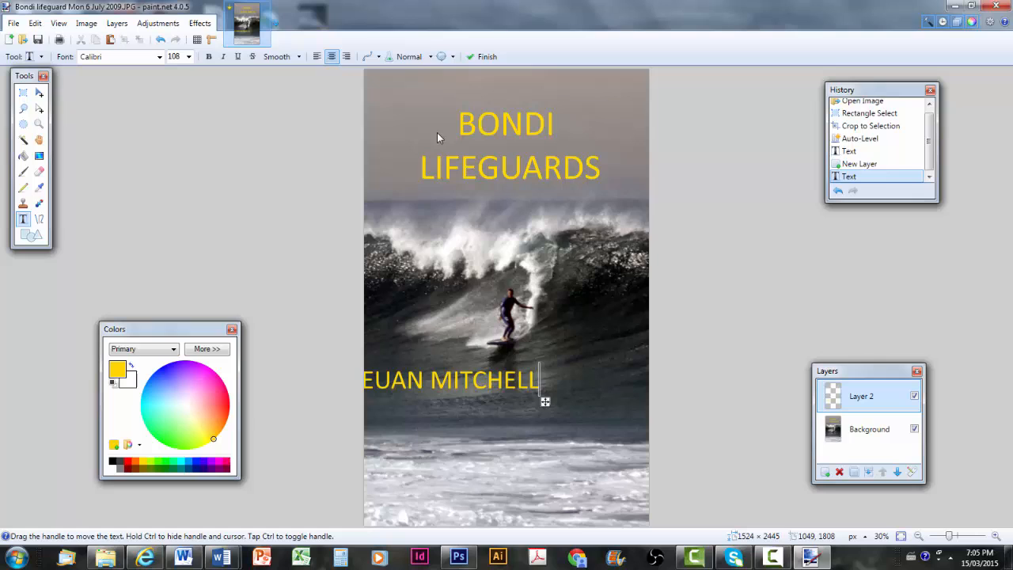
drag(544, 402, 583, 385)
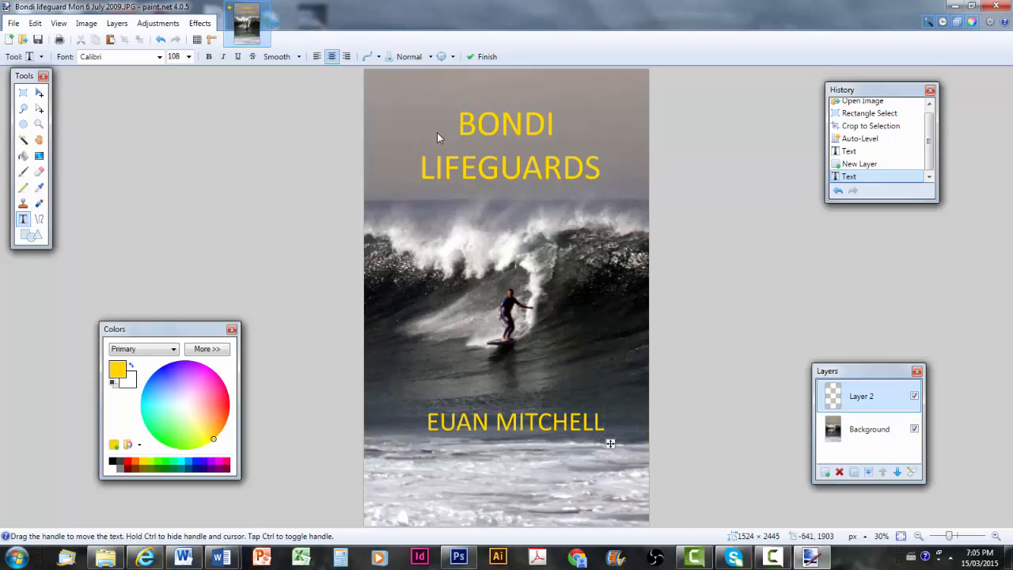
Step: Pick white in the Colors palette to recolour the author name white
click(603, 421)
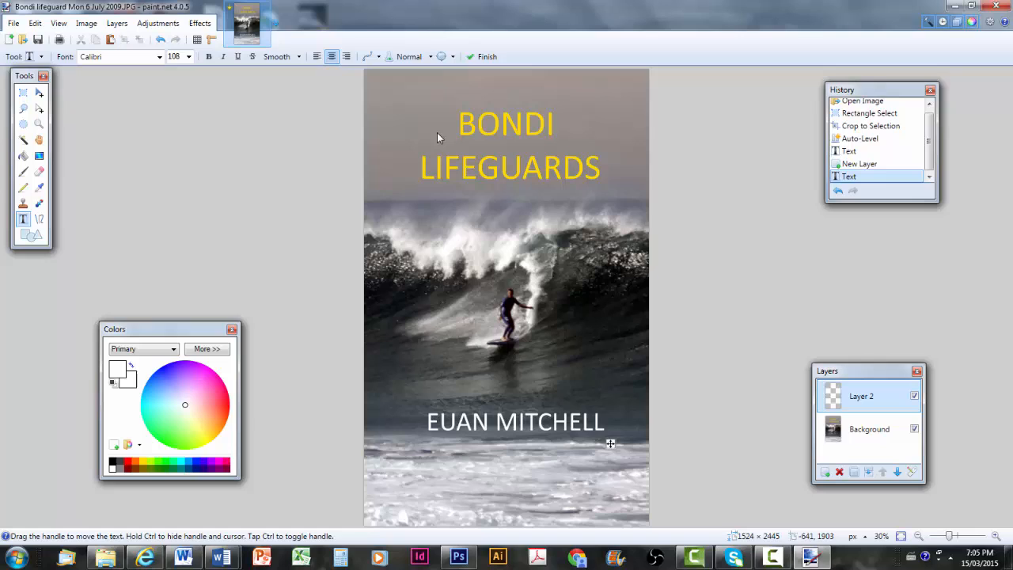
click(601, 422)
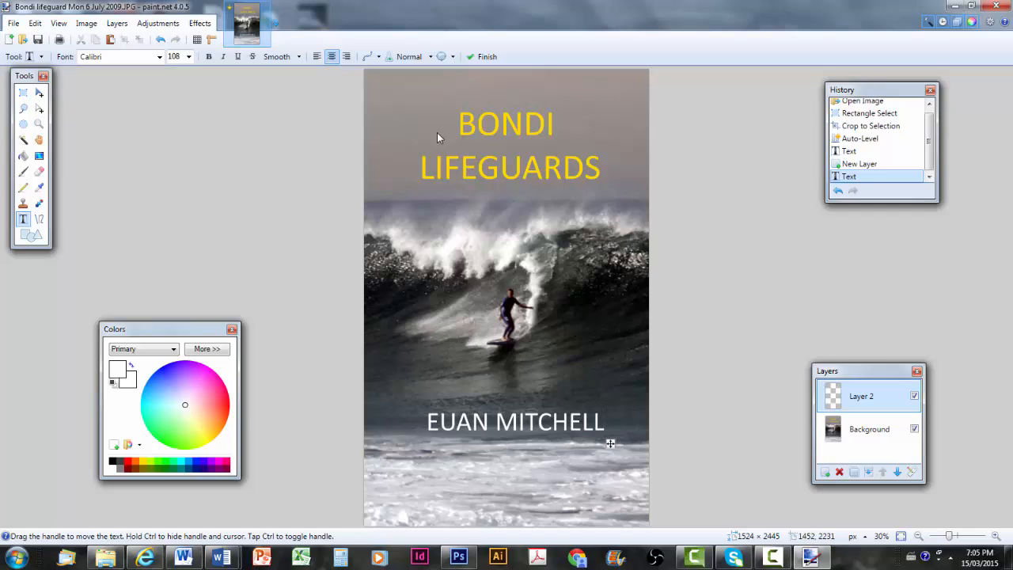
click(605, 421)
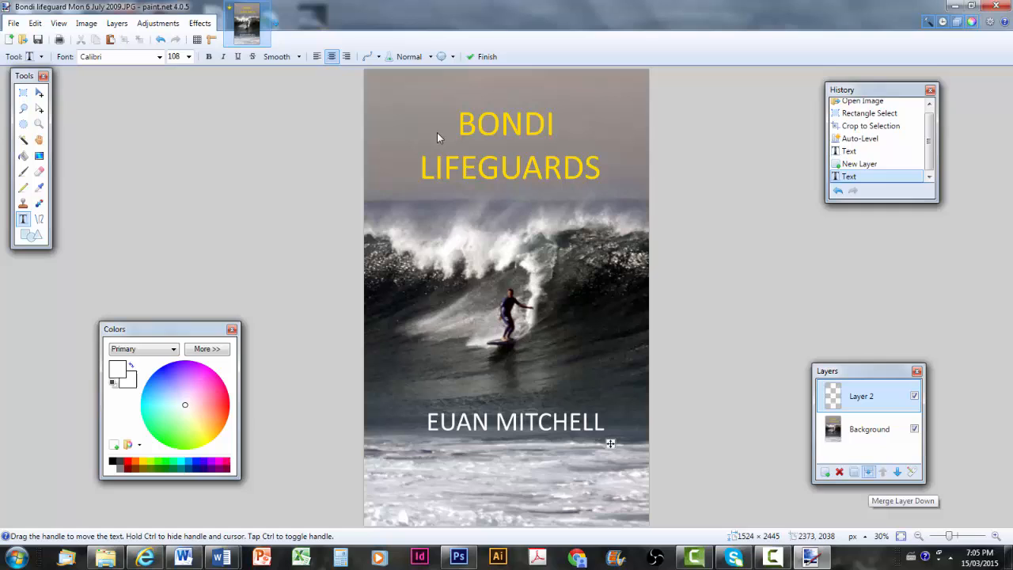
Step: Merge the text layer down into the Background layer
click(117, 24)
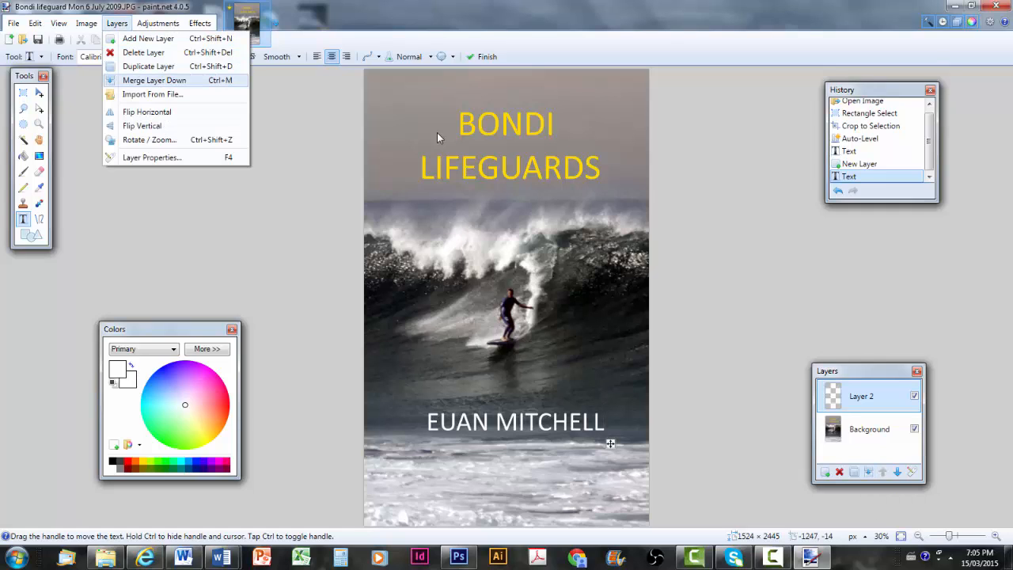
click(153, 80)
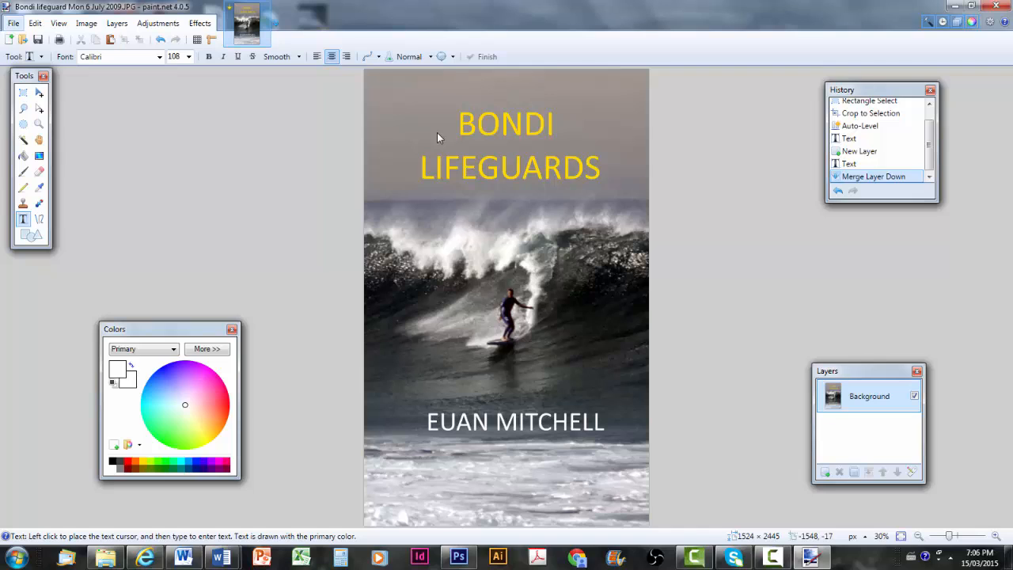
Step: Prepare Save As with JPEG chosen as the file type for 'Bondi lifeguard cover'
click(12, 24)
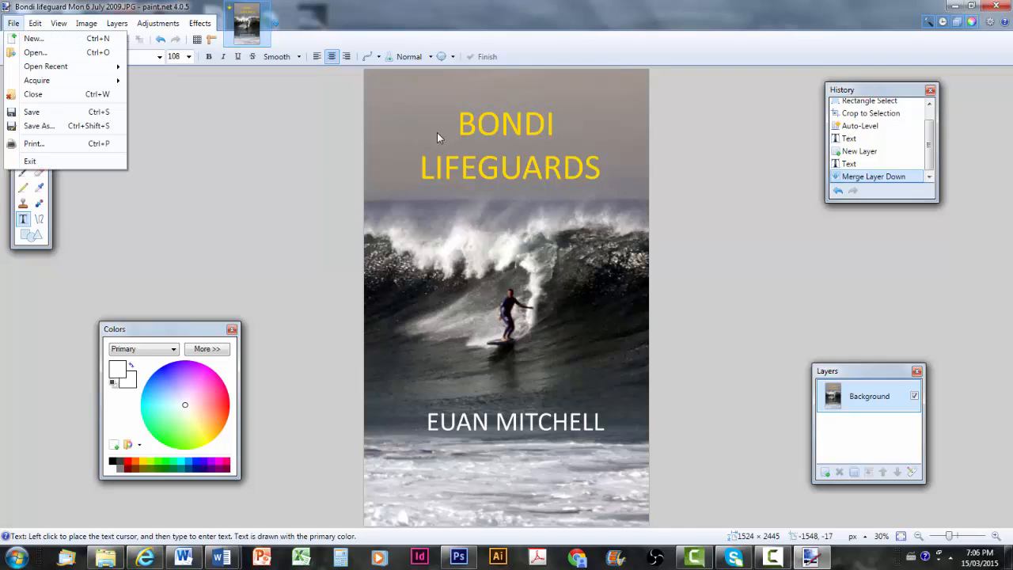
mouse_move(40, 127)
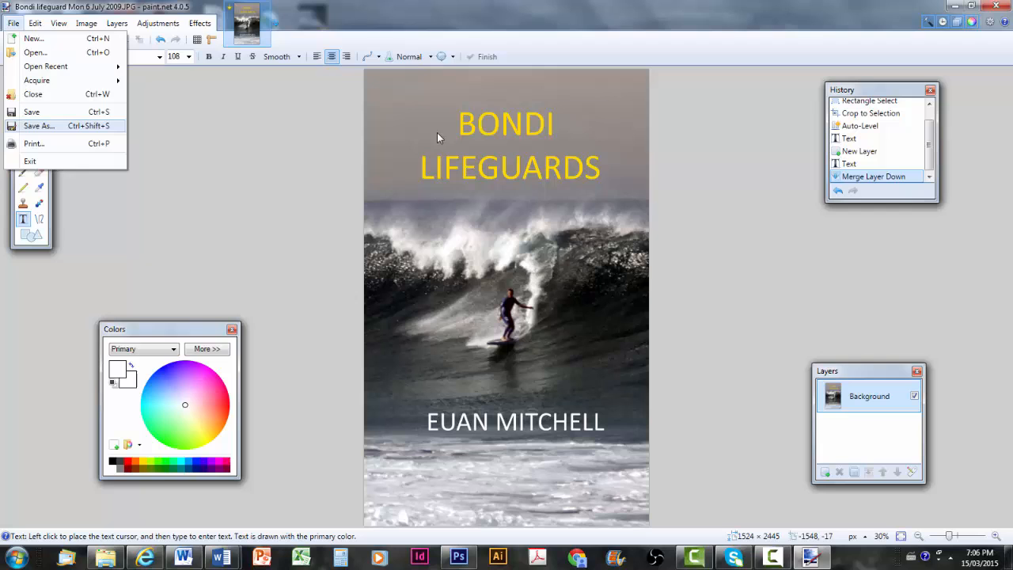
click(38, 127)
text(Bondi lifeguard cover)
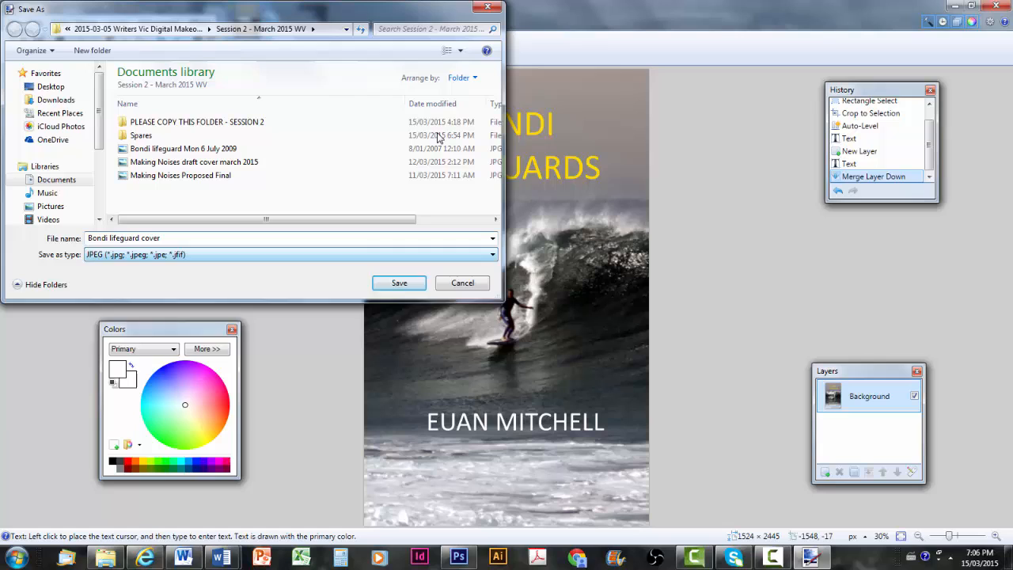
click(492, 253)
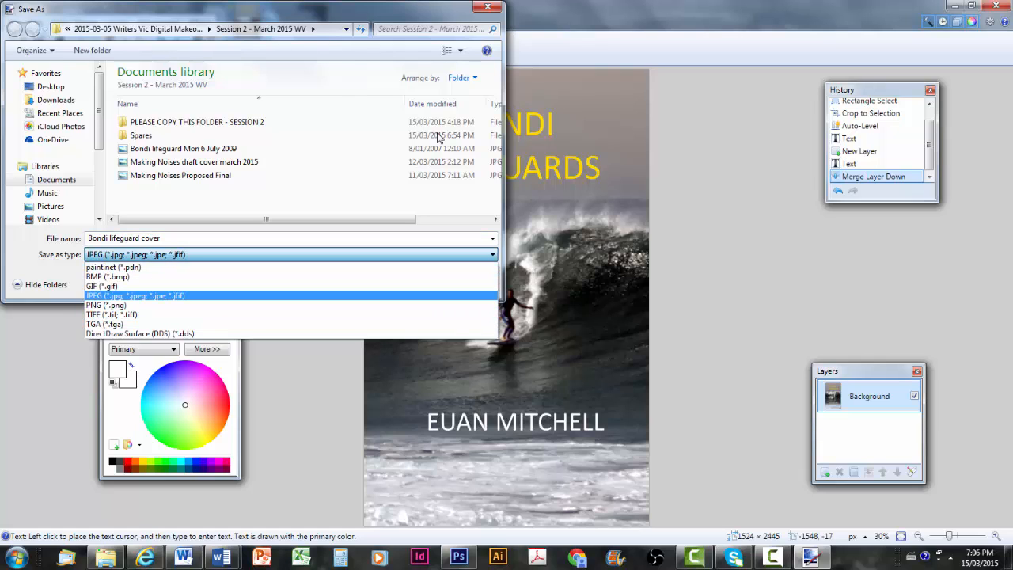
click(134, 296)
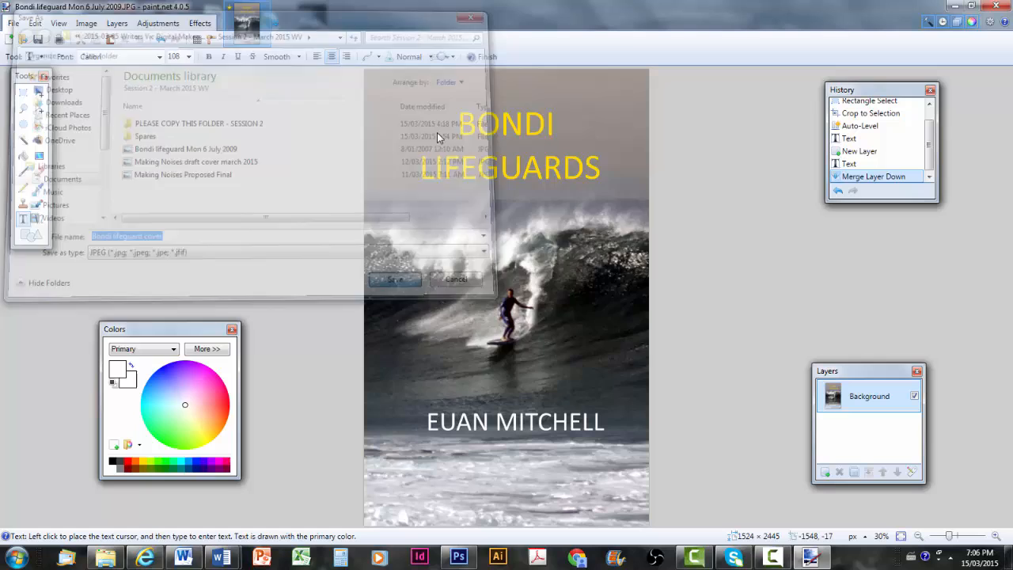
Step: Save the cover as JPEG, trying quality 70 before settling on 90
click(396, 278)
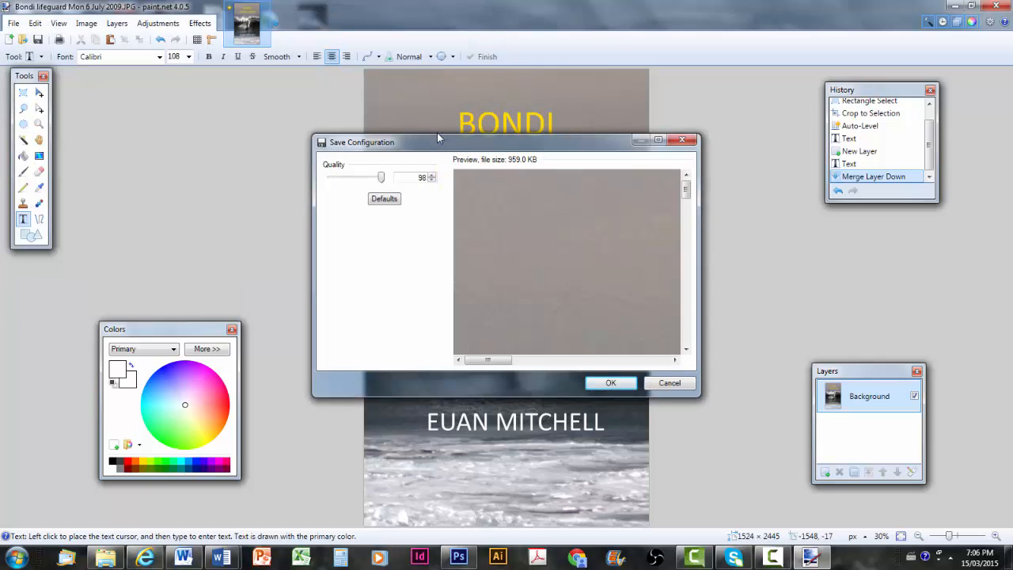
drag(379, 178, 365, 178)
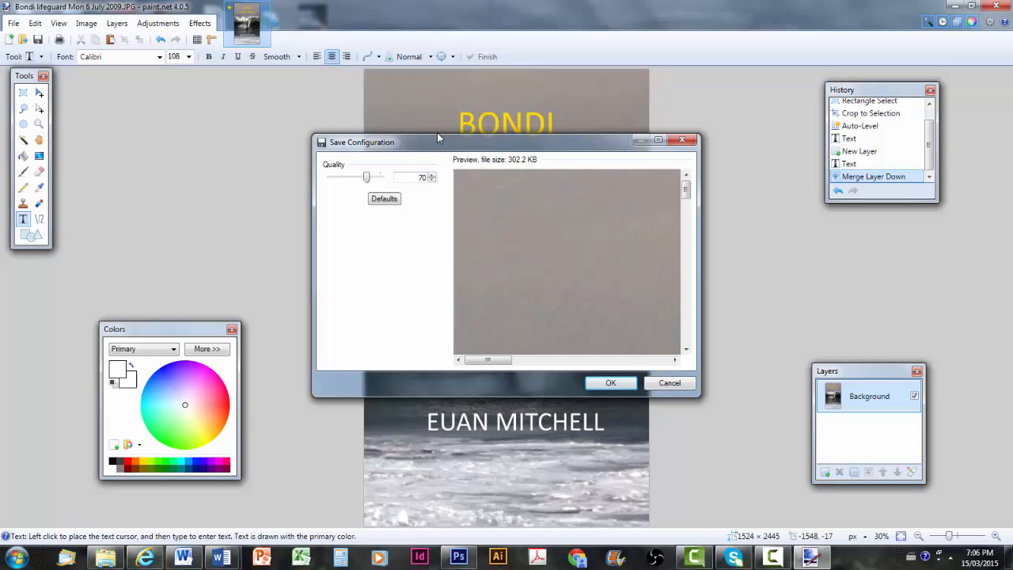
drag(367, 178, 383, 177)
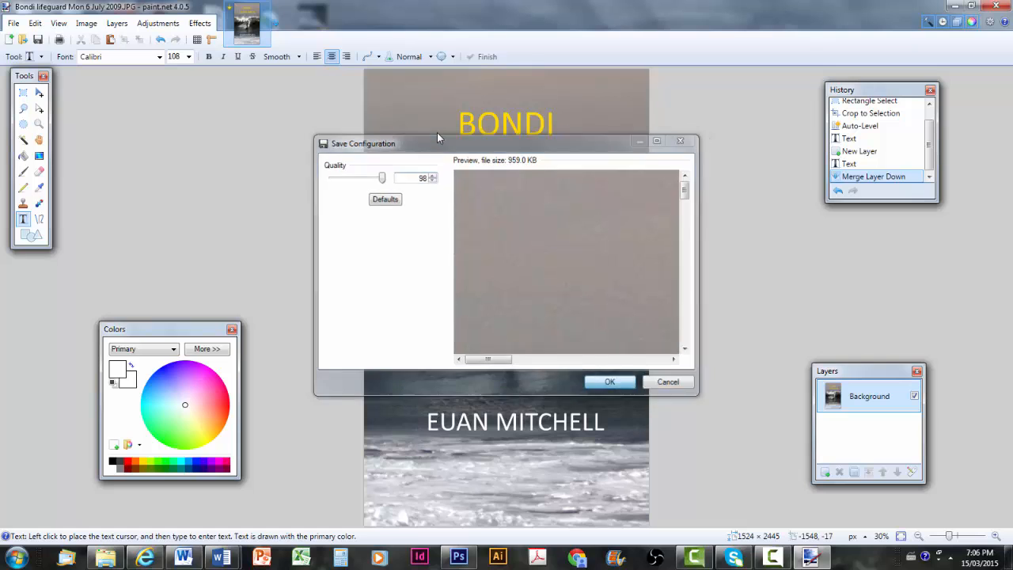
click(610, 382)
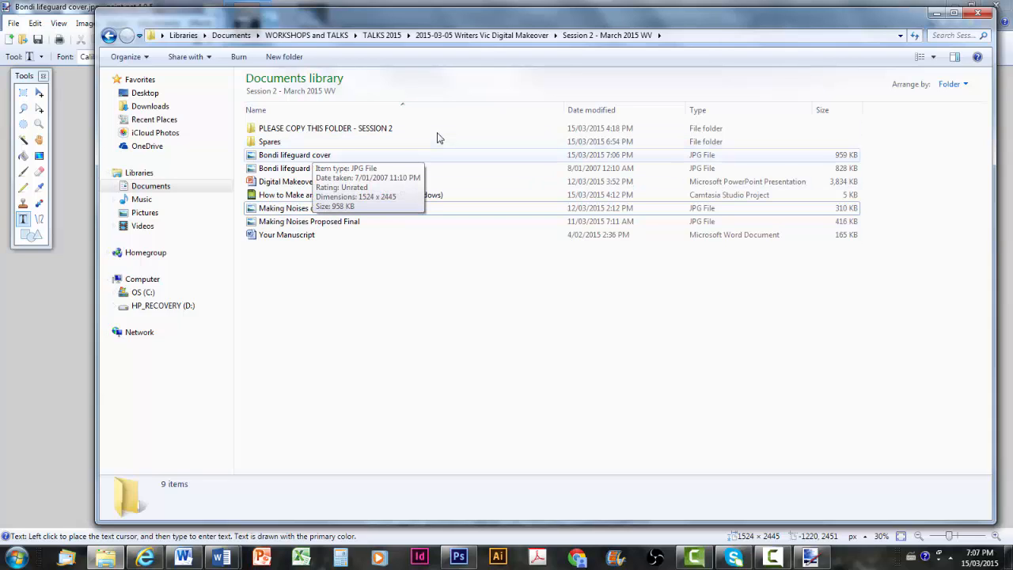
Step: View the saved 'Bondi lifeguard cover' JPEG in Windows Photo Viewer
click(294, 155)
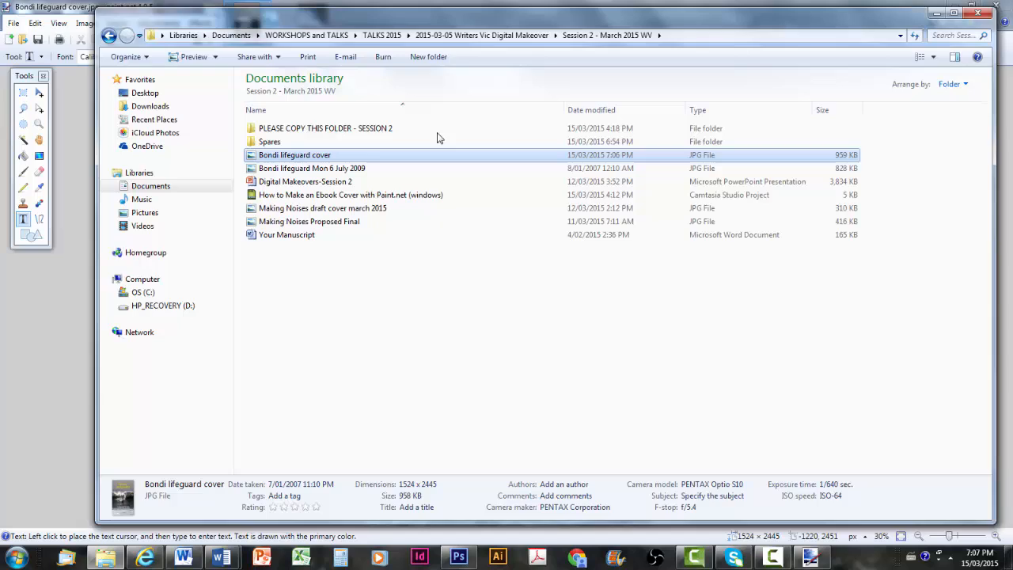
double_click(294, 155)
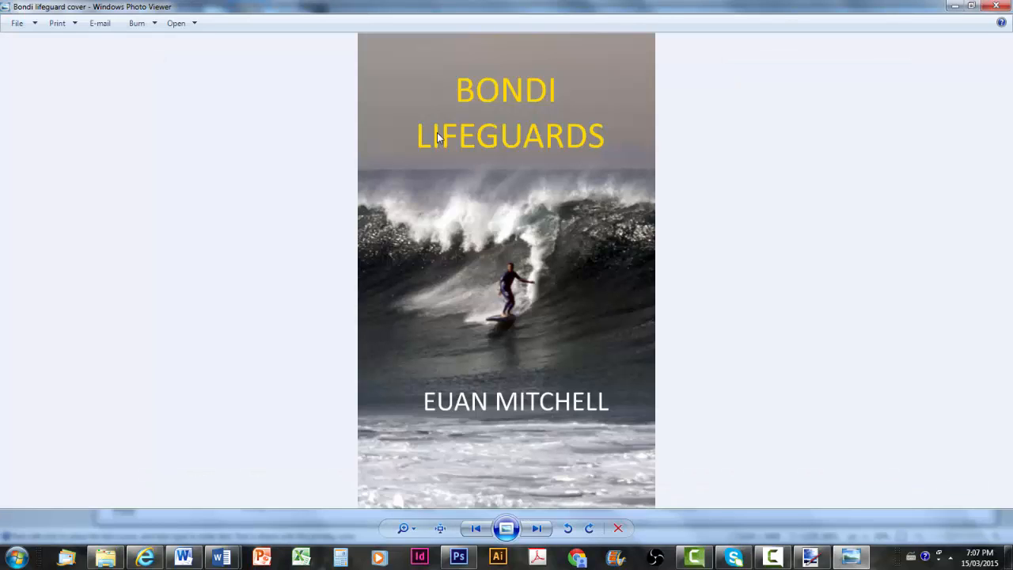